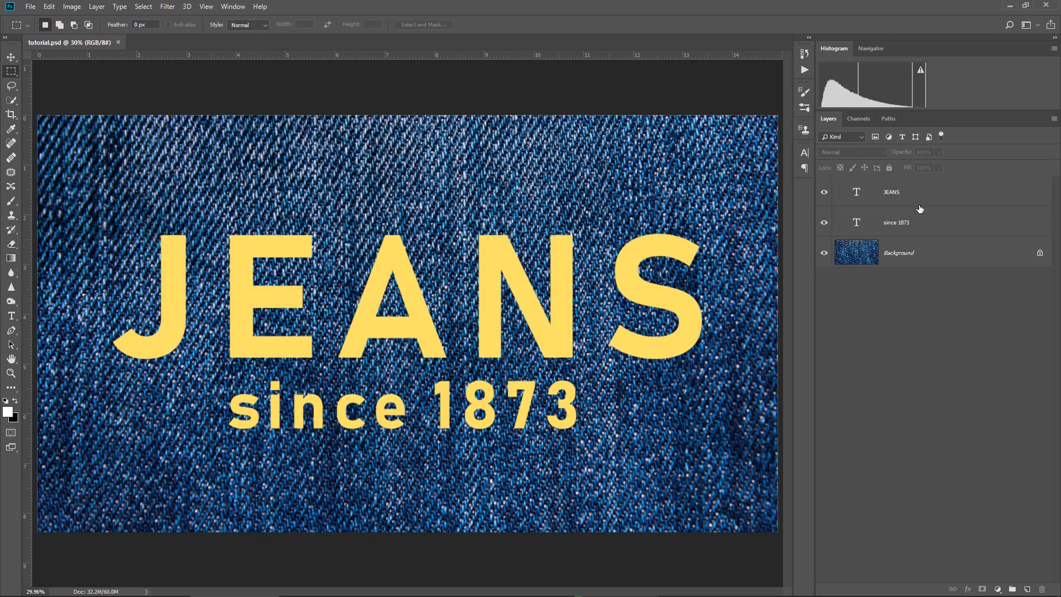
# Select the text layers, enter 70, and try Overlay then Soft Light blending
pyautogui.click(896, 222)
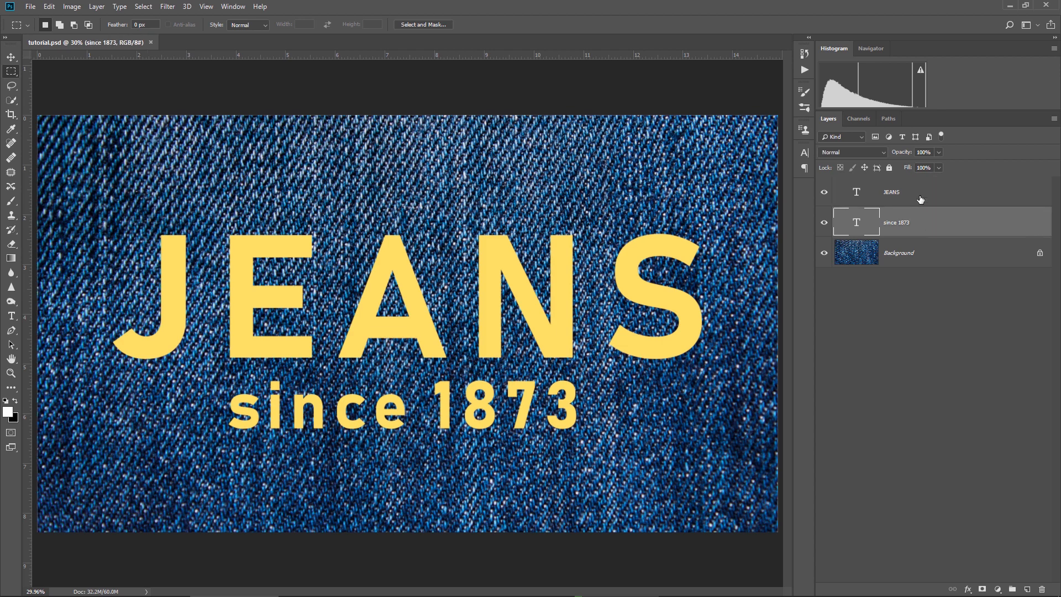
pyautogui.click(890, 192)
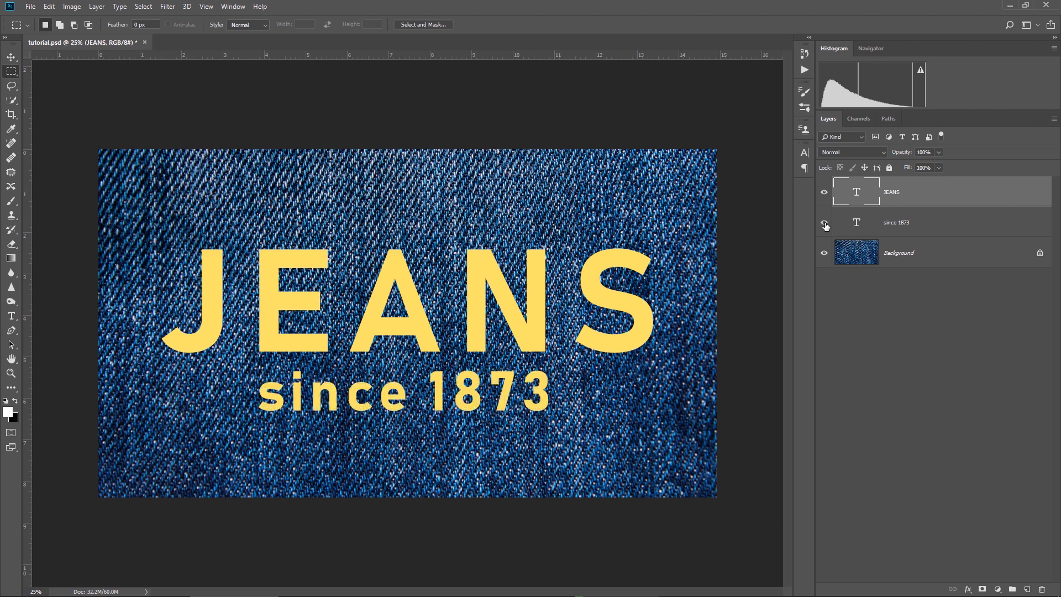
pyautogui.moveTo(824, 224)
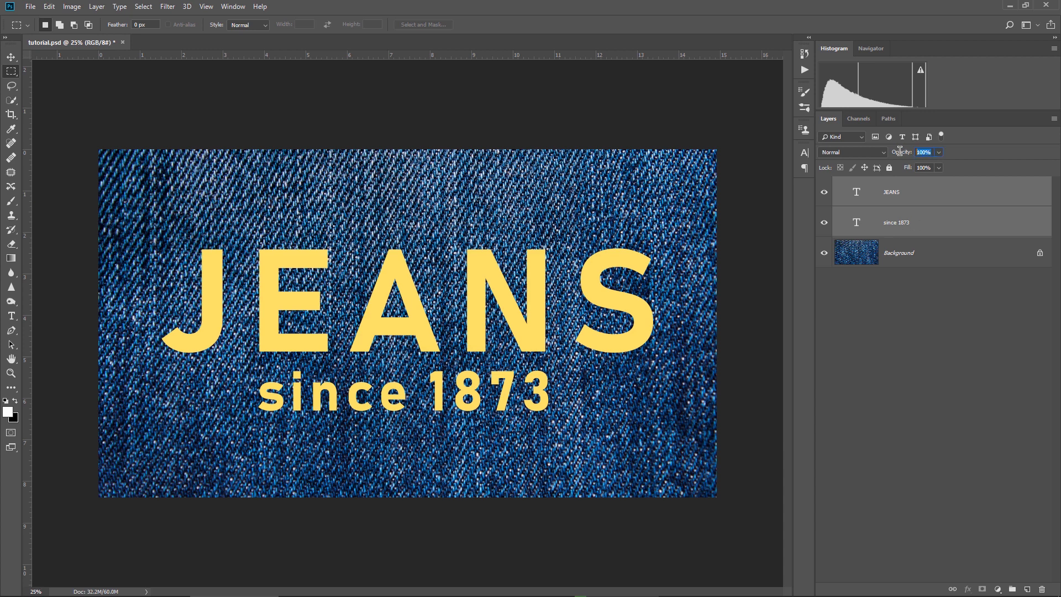
pyautogui.write('70')
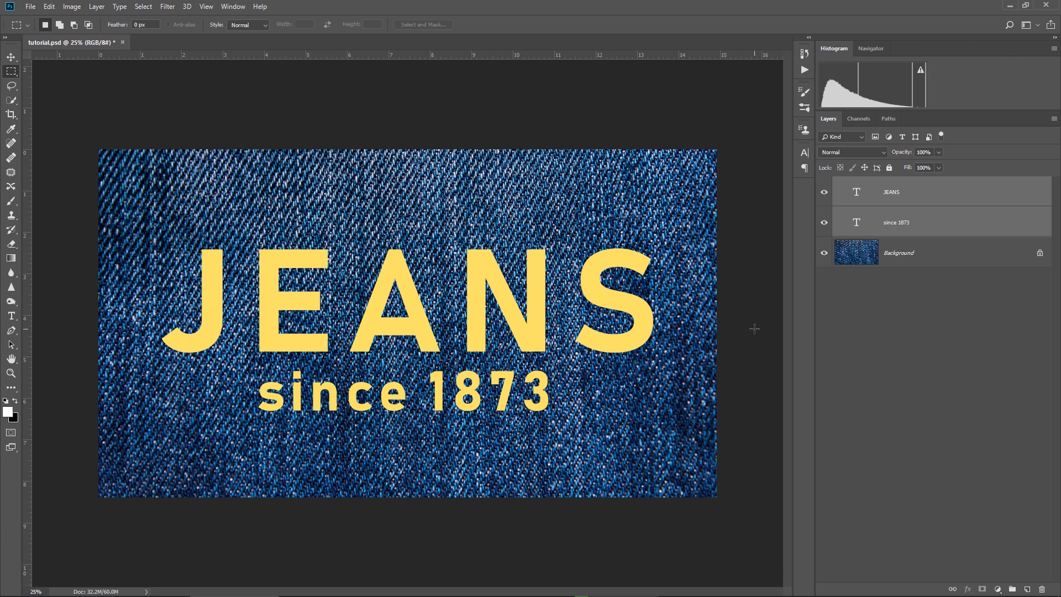
pyautogui.click(853, 152)
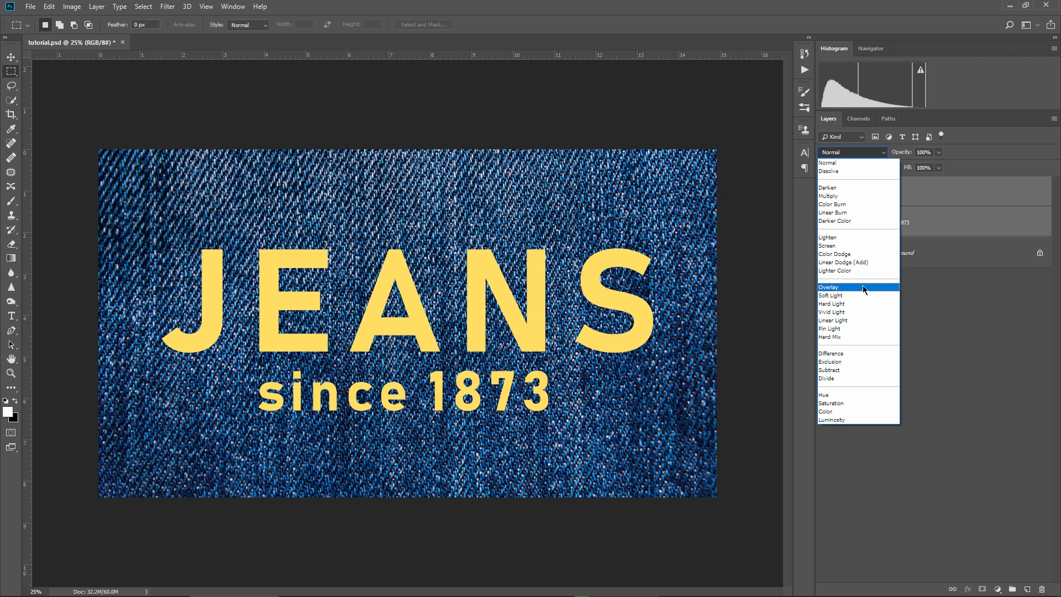
pyautogui.click(830, 287)
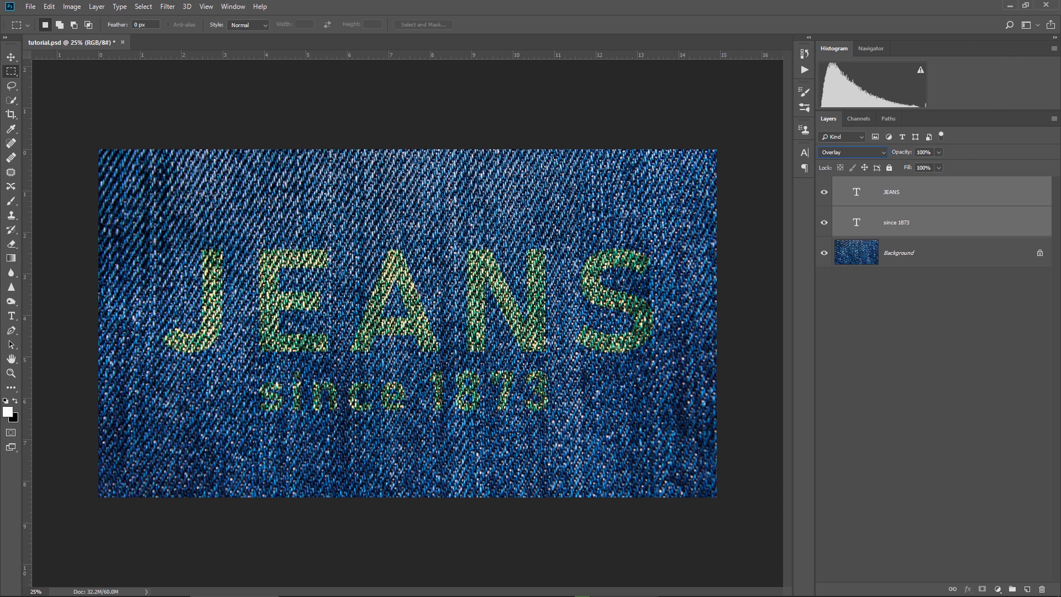
pyautogui.moveTo(858, 162)
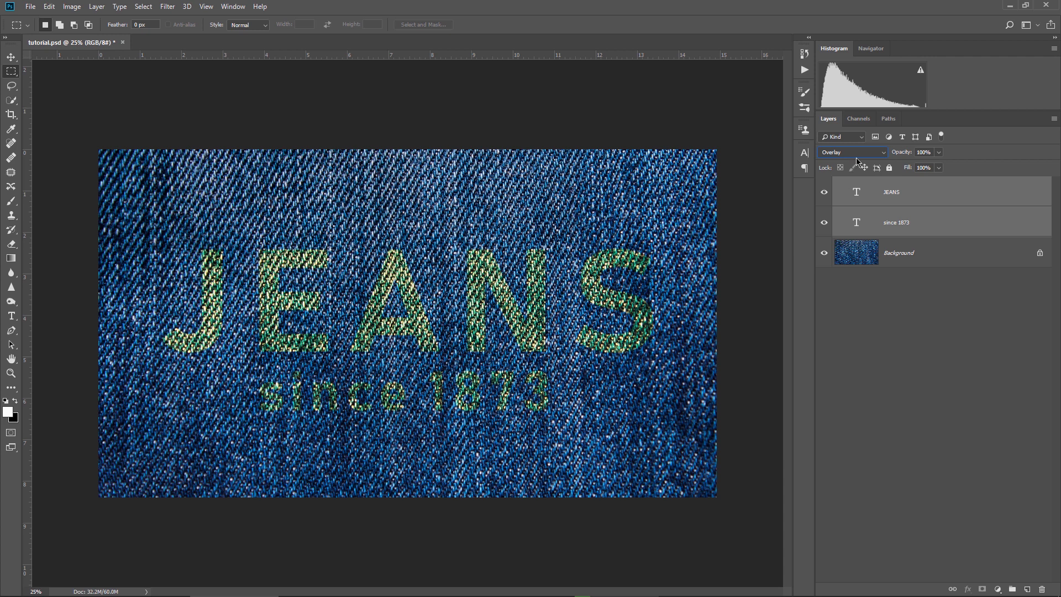
pyautogui.click(851, 151)
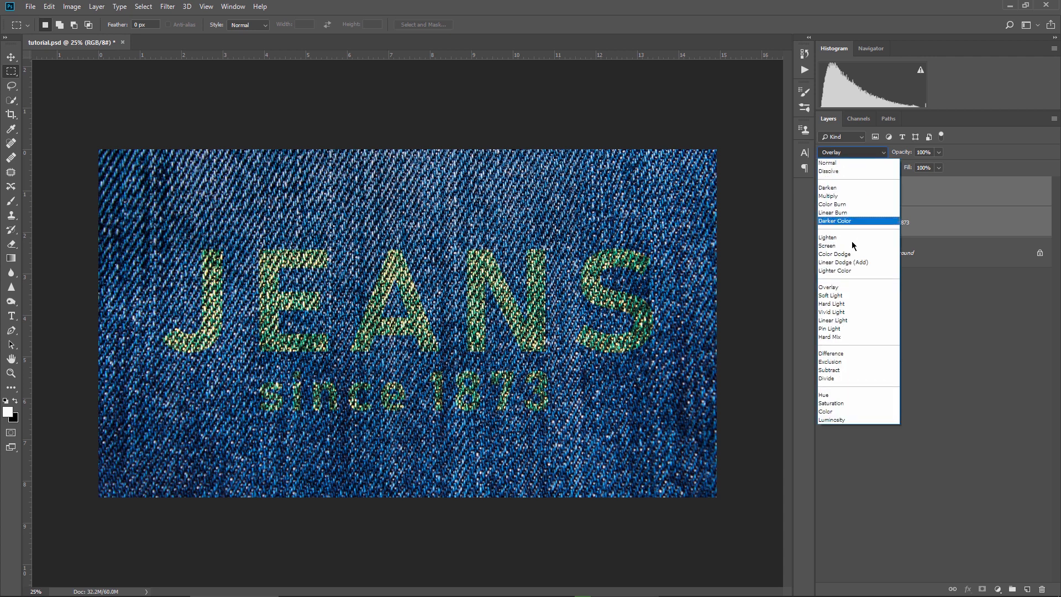
pyautogui.click(830, 295)
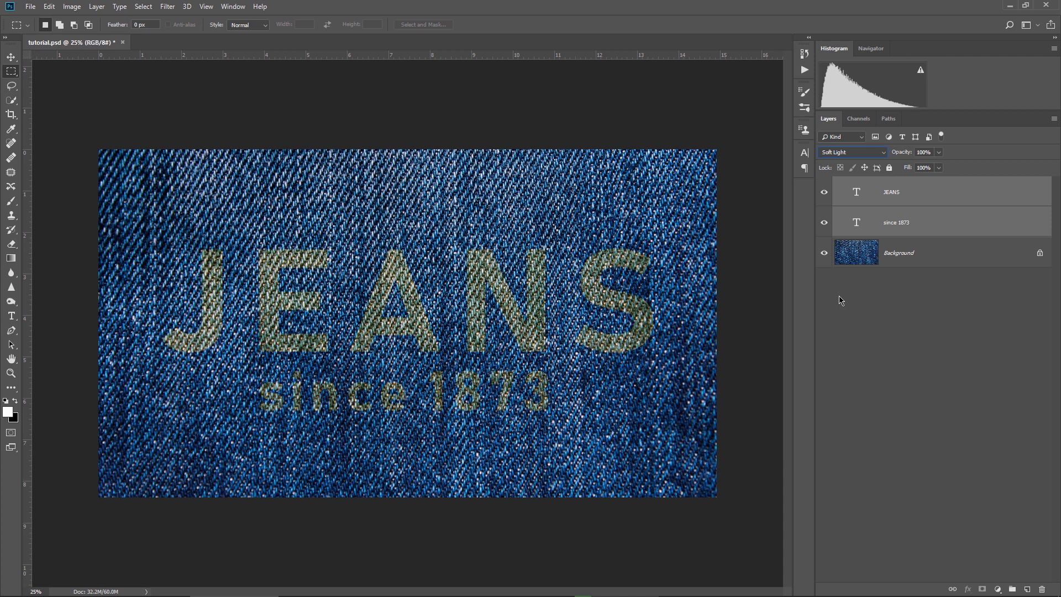
pyautogui.moveTo(871, 230)
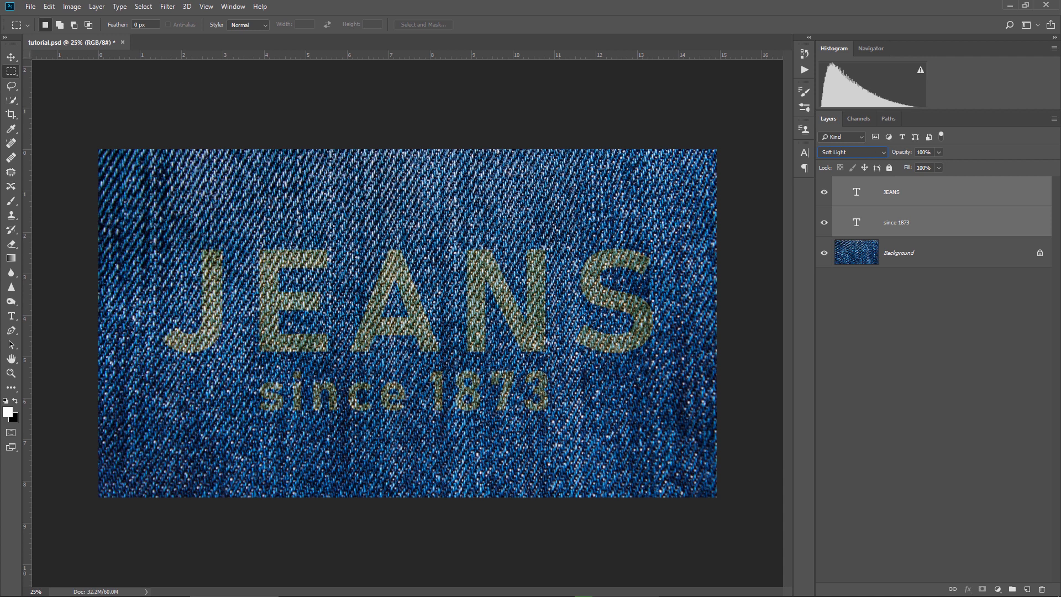
# Return the text to Normal blending and convert both text layers to smart objects
pyautogui.click(852, 151)
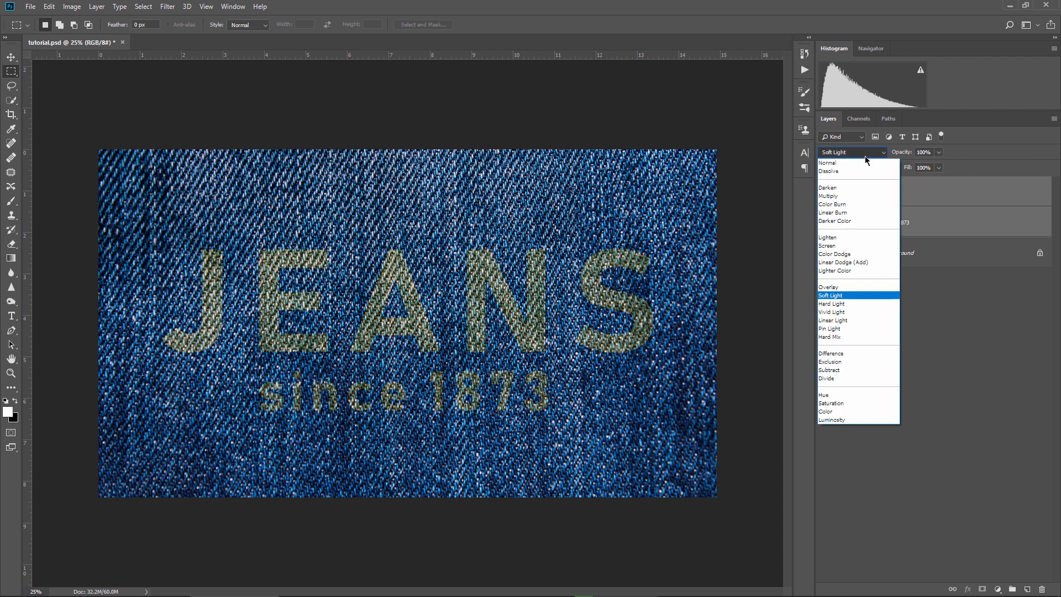
pyautogui.click(827, 163)
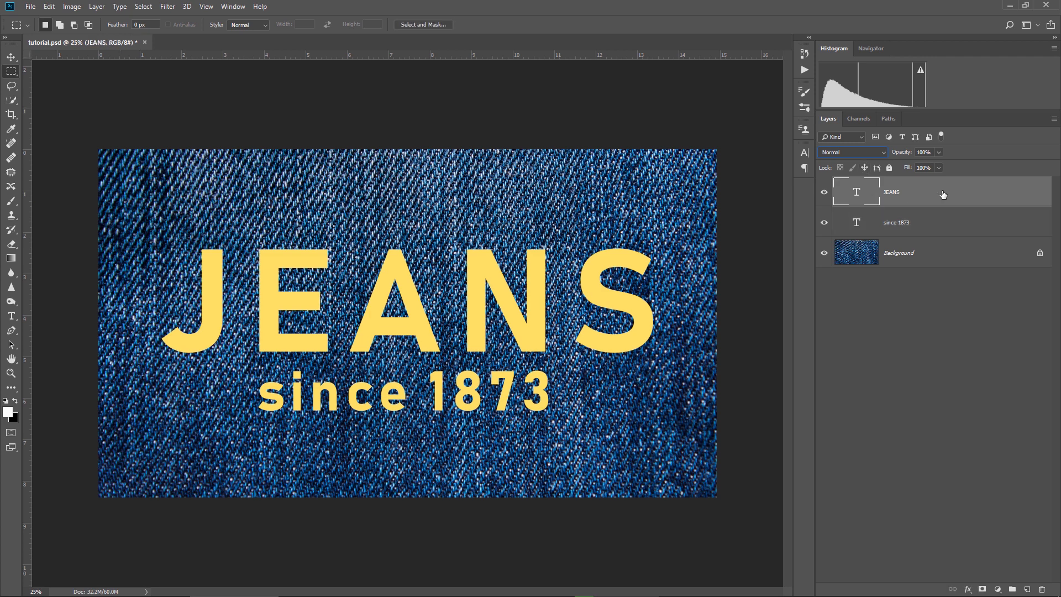
pyautogui.moveTo(946, 197)
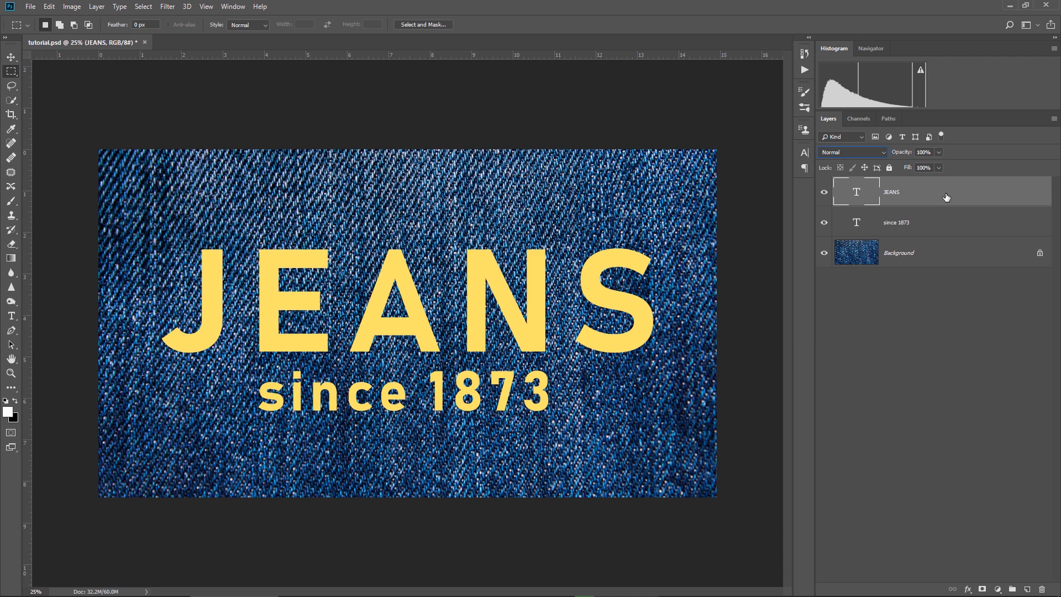
pyautogui.moveTo(943, 195)
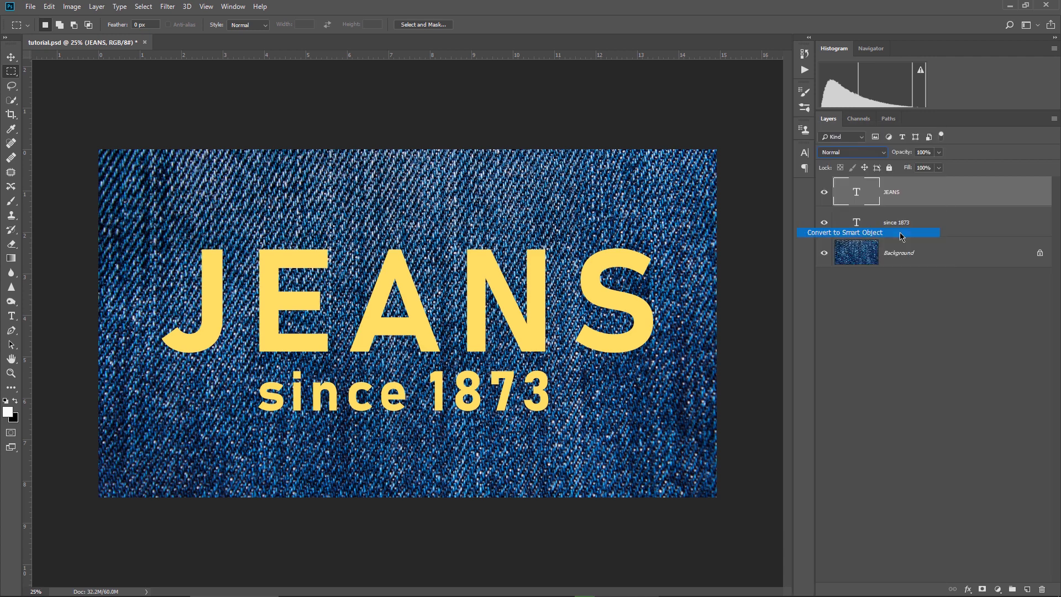
pyautogui.rightClick(896, 223)
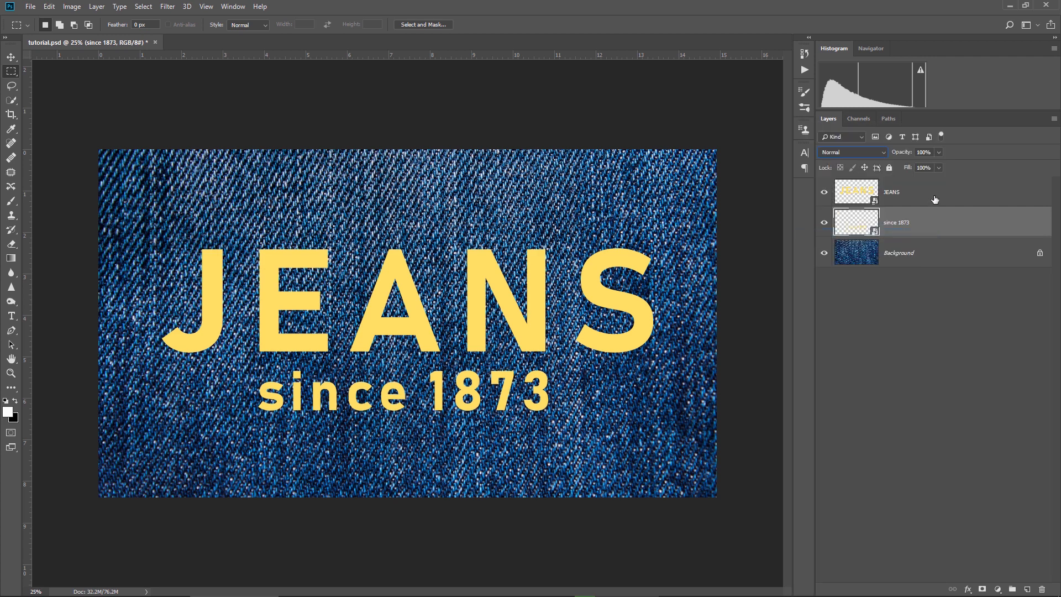
pyautogui.click(920, 192)
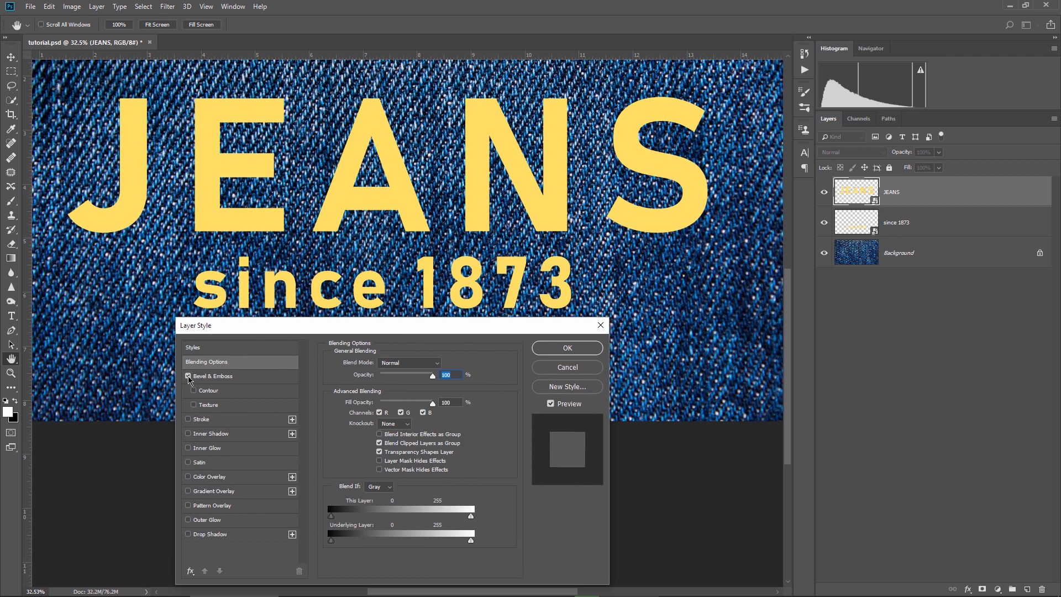
# Turn on Bevel & Emboss for JEANS with size 16 px and soften 3 px
pyautogui.click(189, 376)
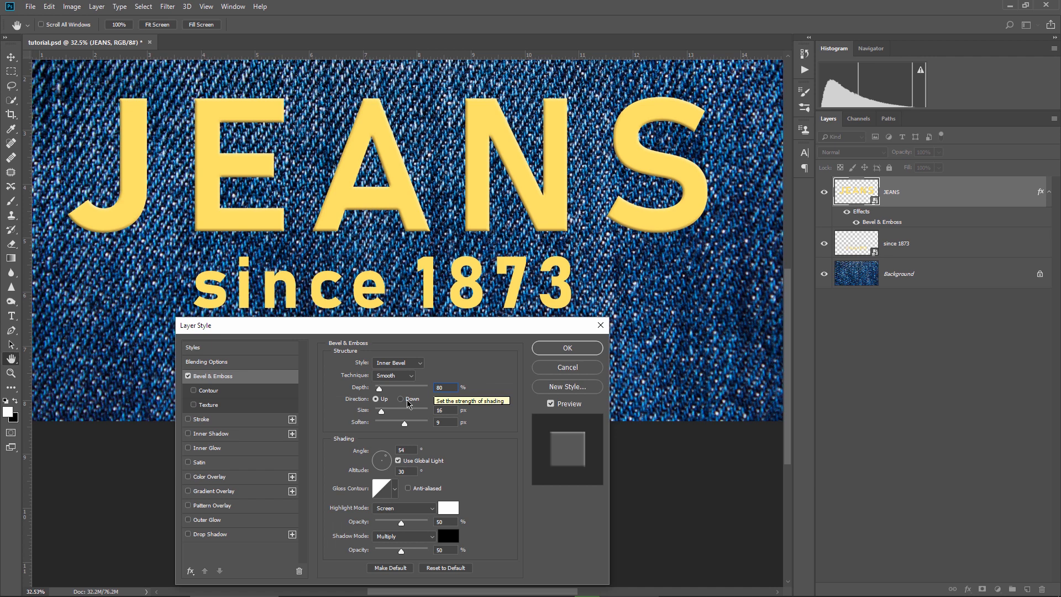
pyautogui.click(445, 410)
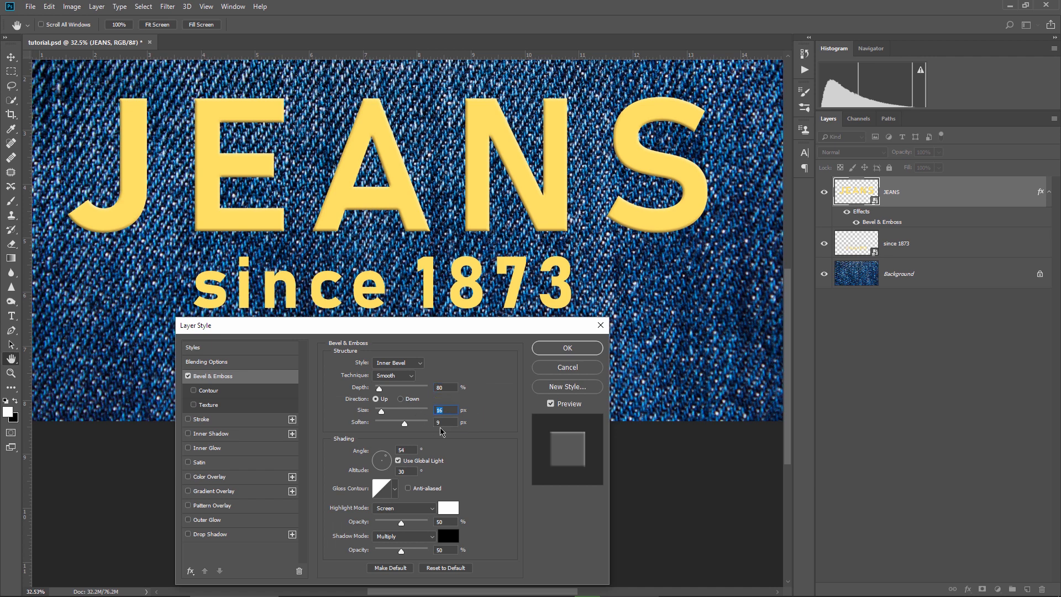
pyautogui.click(446, 421)
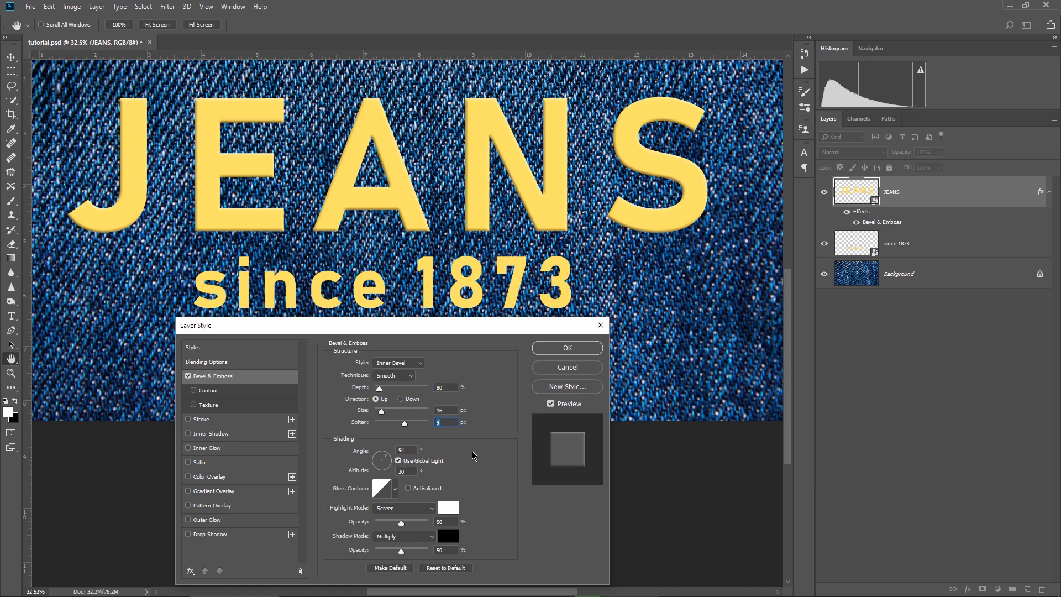
pyautogui.moveTo(476, 467)
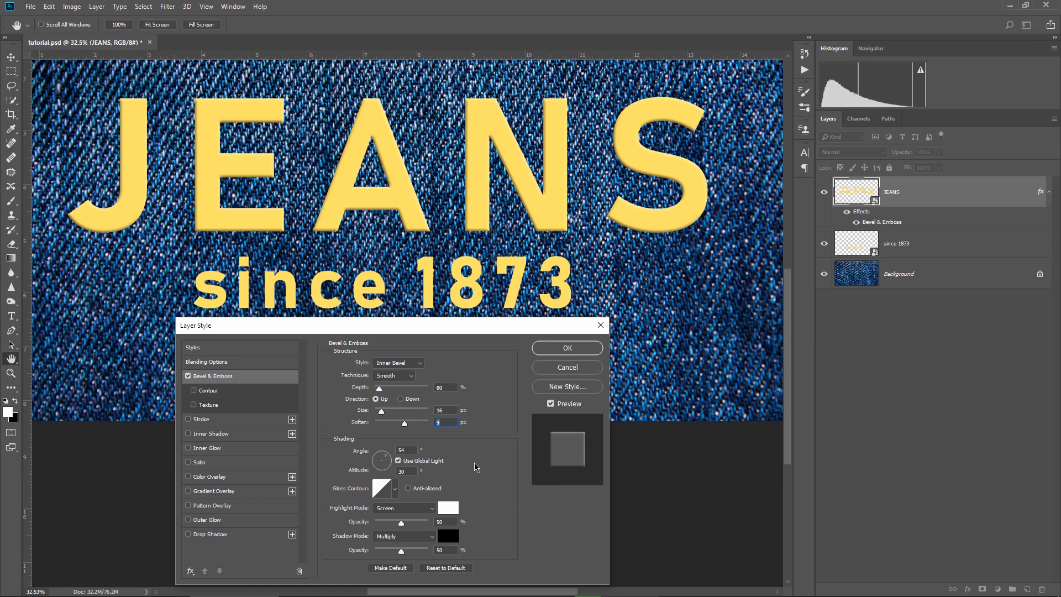
pyautogui.moveTo(476, 464)
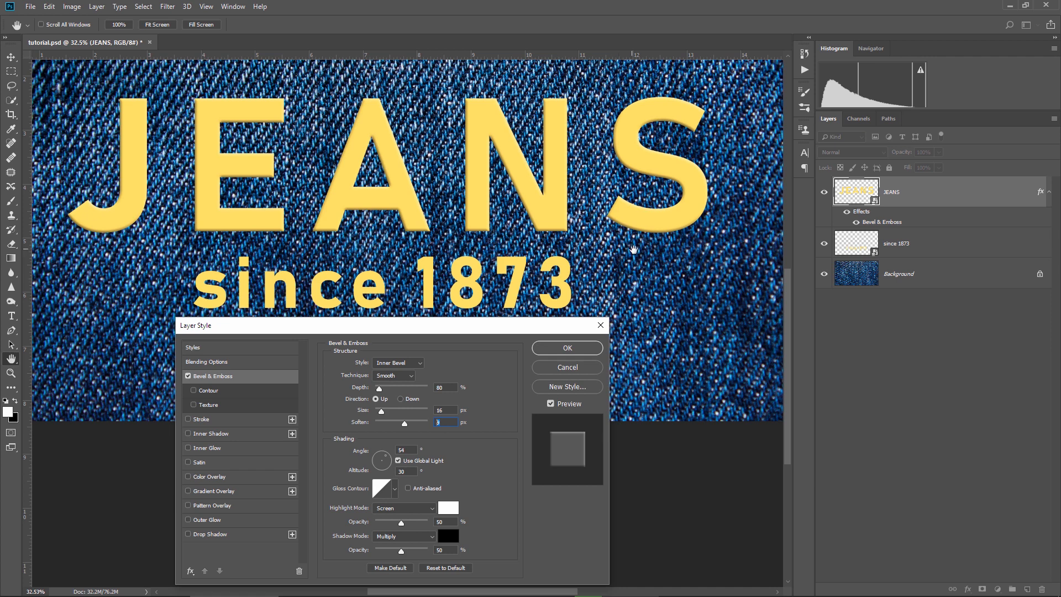
pyautogui.moveTo(625, 237)
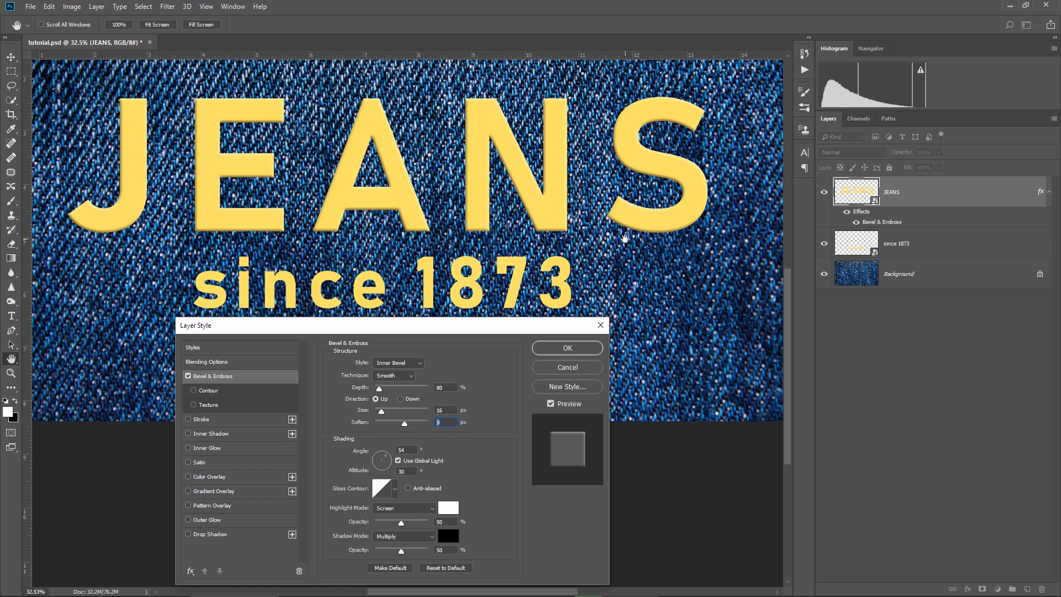
pyautogui.moveTo(586, 291)
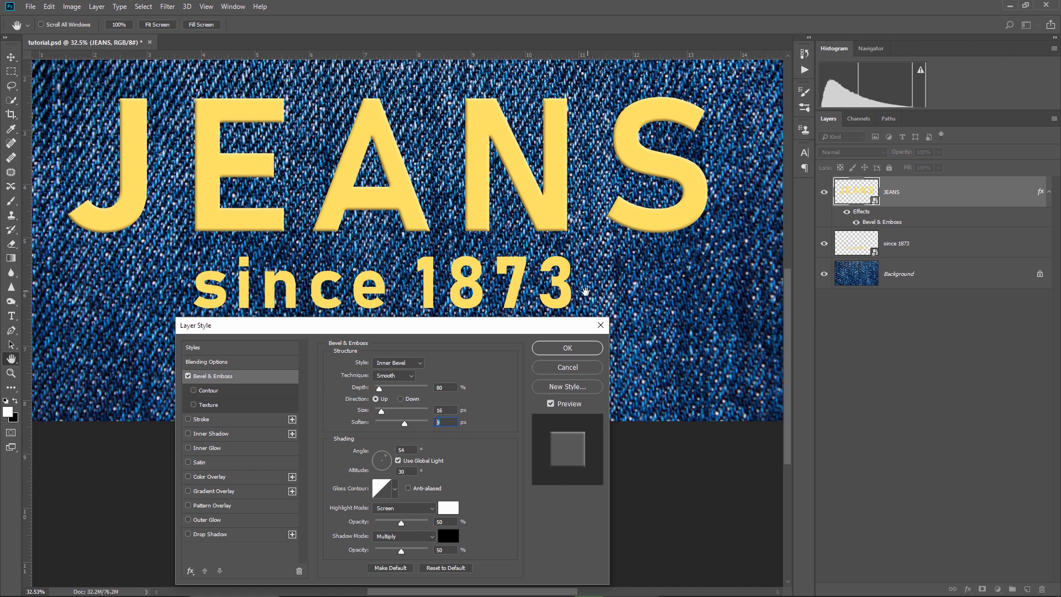
pyautogui.moveTo(212, 365)
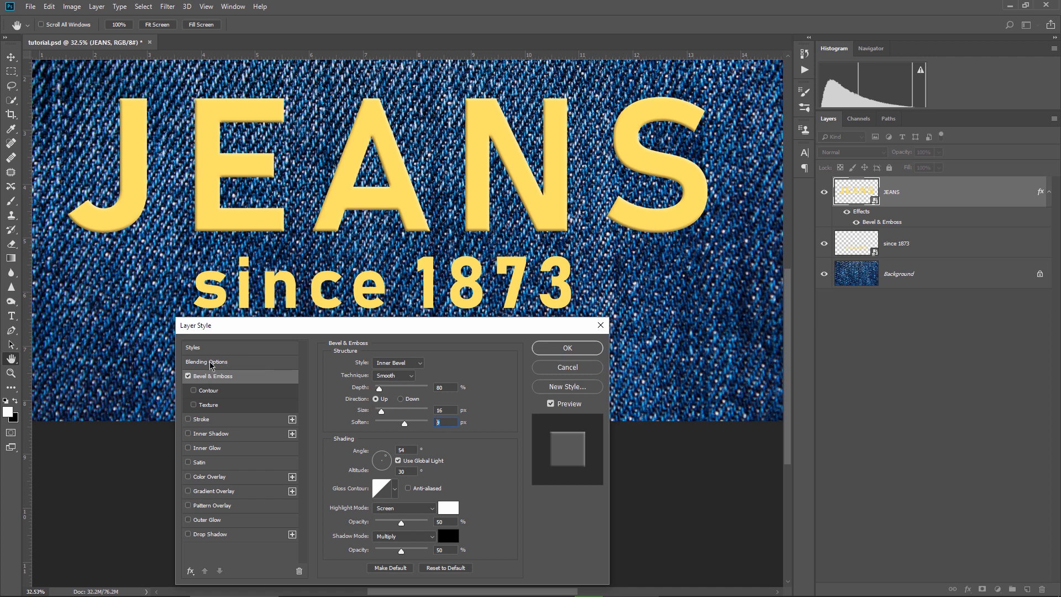
# Split the JEANS Underlying Layer black Blend If slider to about 11/71
pyautogui.click(207, 361)
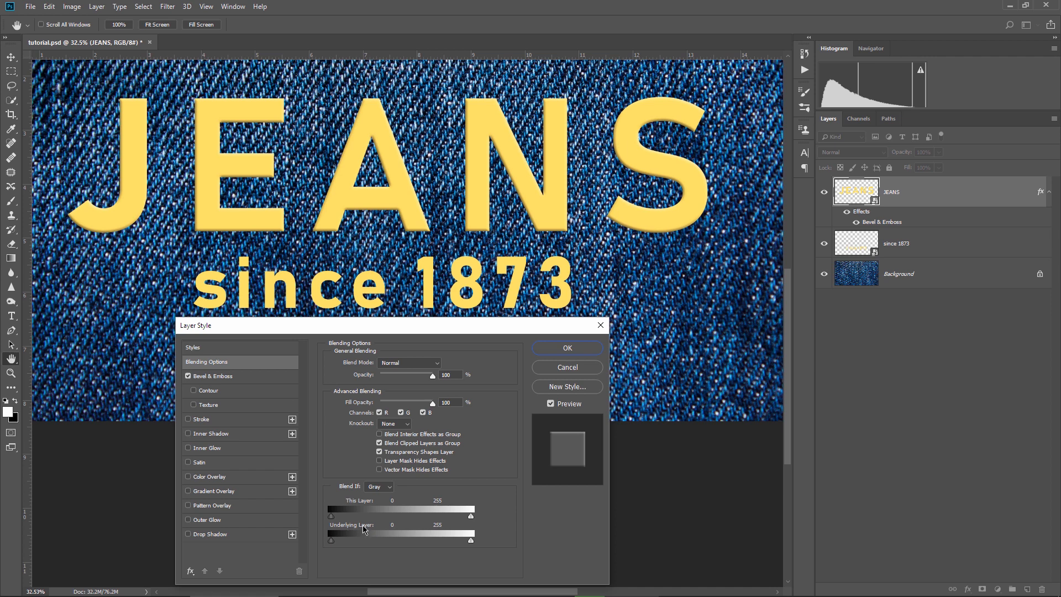
pyautogui.moveTo(619, 269)
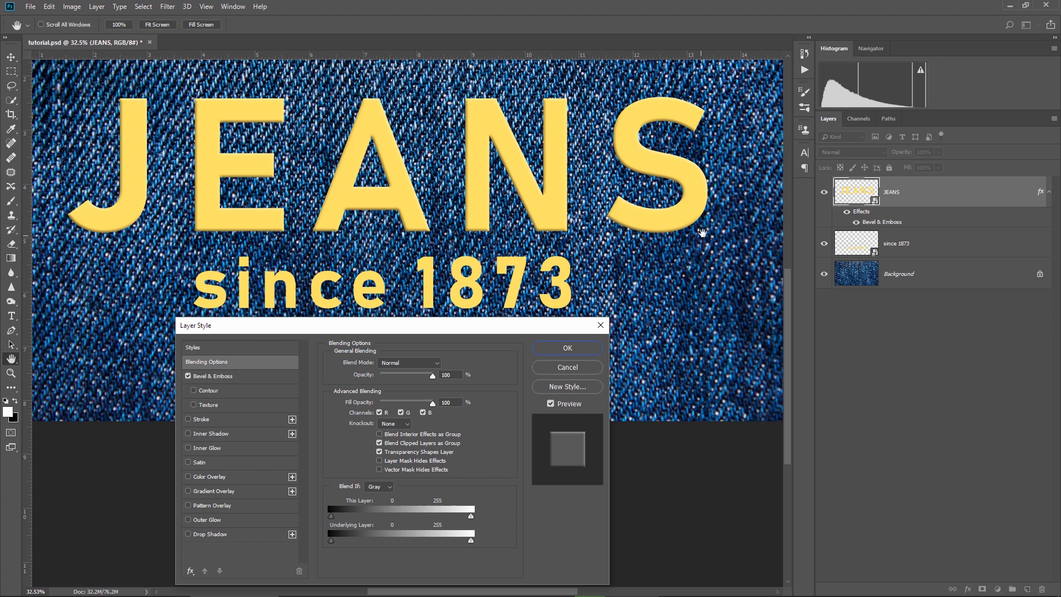
pyautogui.moveTo(332, 544)
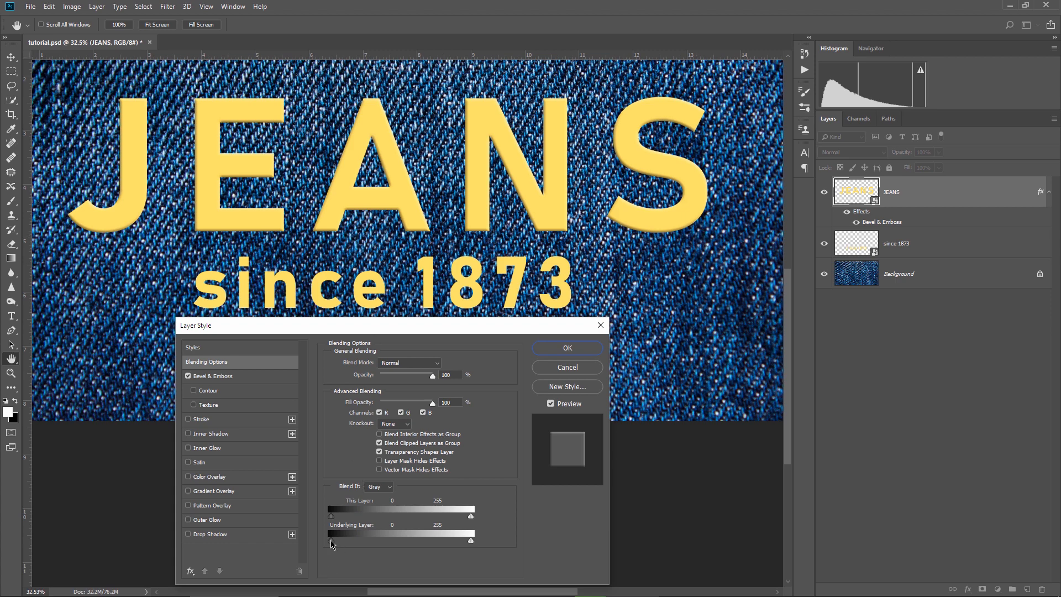
pyautogui.moveTo(329, 541); pyautogui.dragTo(358, 541)
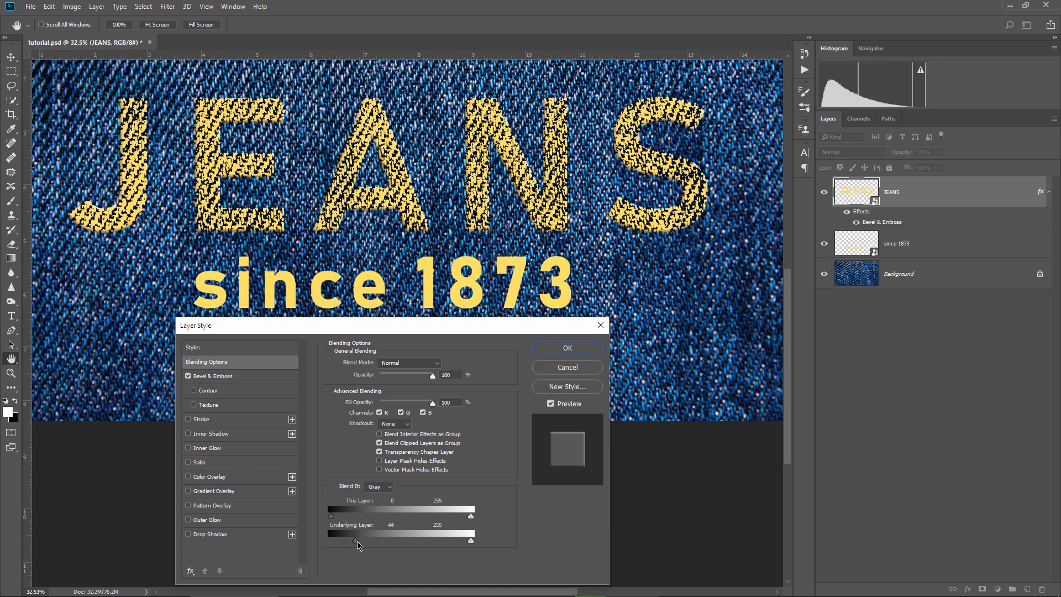
pyautogui.moveTo(331, 541); pyautogui.dragTo(372, 540)
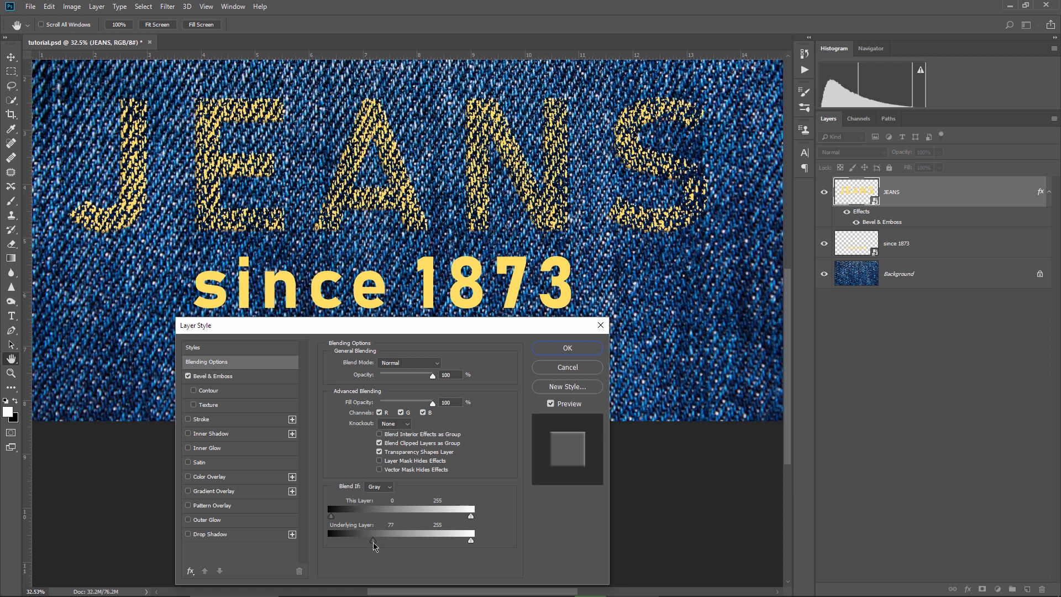
pyautogui.moveTo(374, 540); pyautogui.dragTo(371, 540)
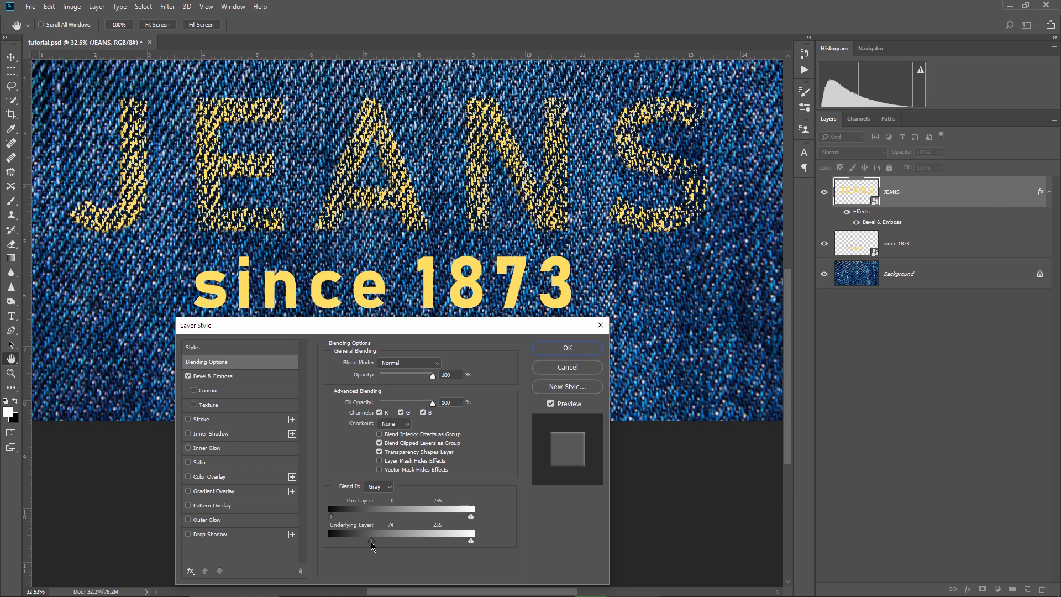
pyautogui.moveTo(371, 541); pyautogui.dragTo(367, 540)
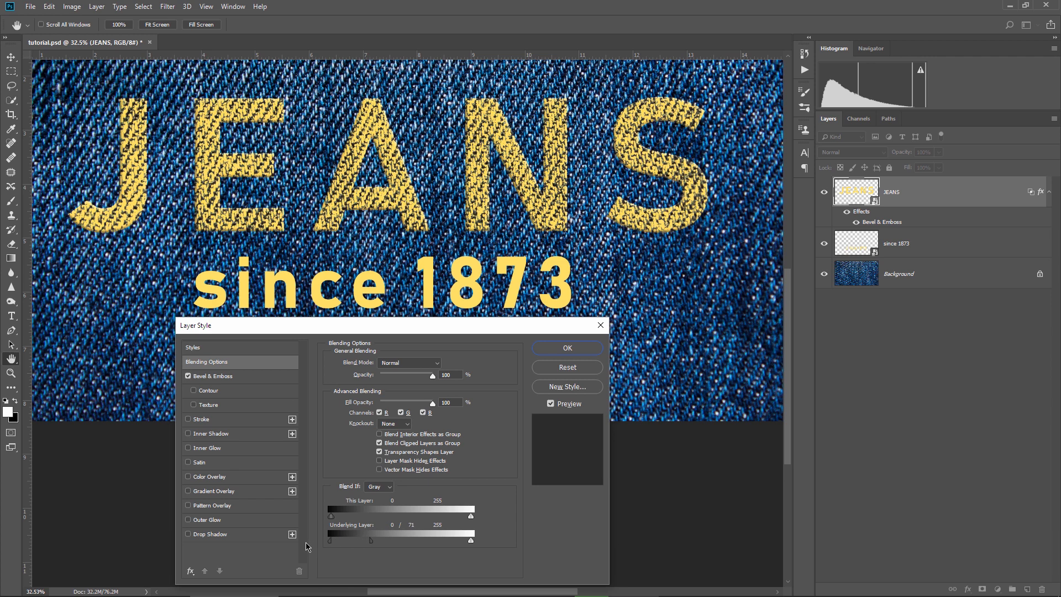
pyautogui.moveTo(331, 541); pyautogui.dragTo(345, 541)
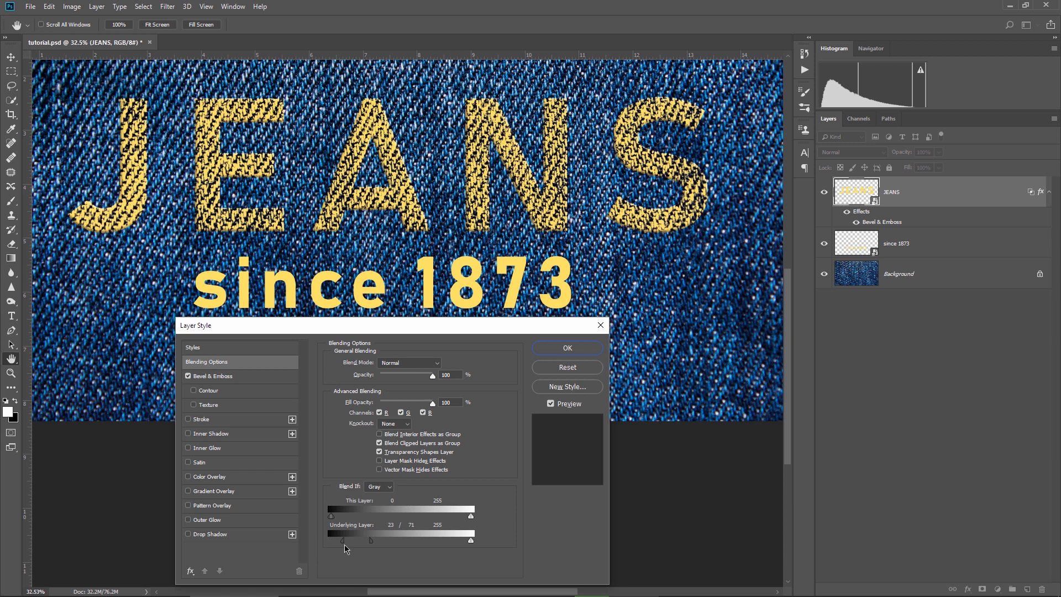
pyautogui.moveTo(344, 540); pyautogui.dragTo(336, 540)
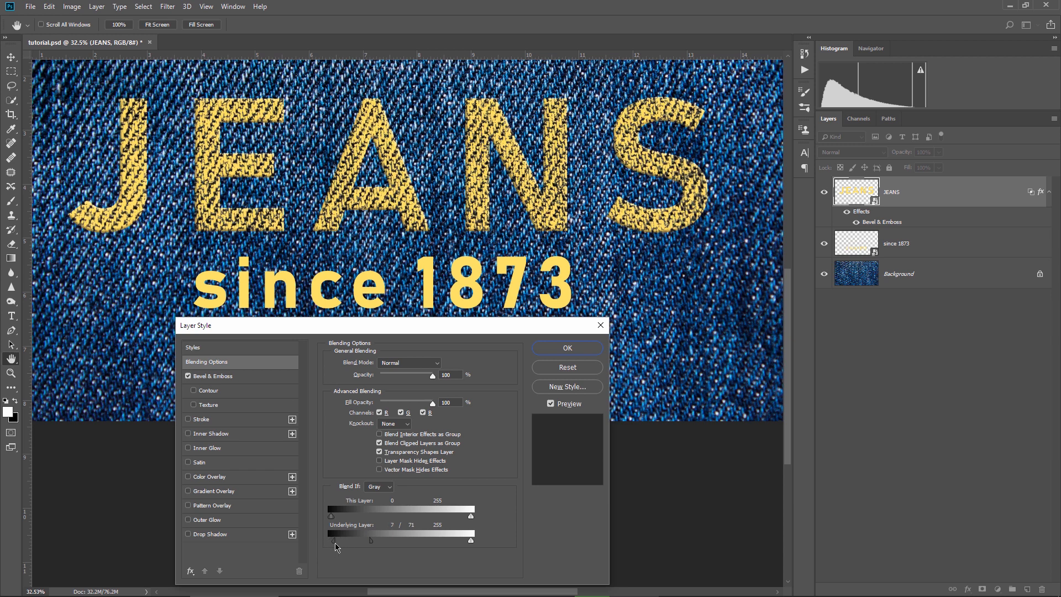
pyautogui.moveTo(331, 540); pyautogui.dragTo(340, 540)
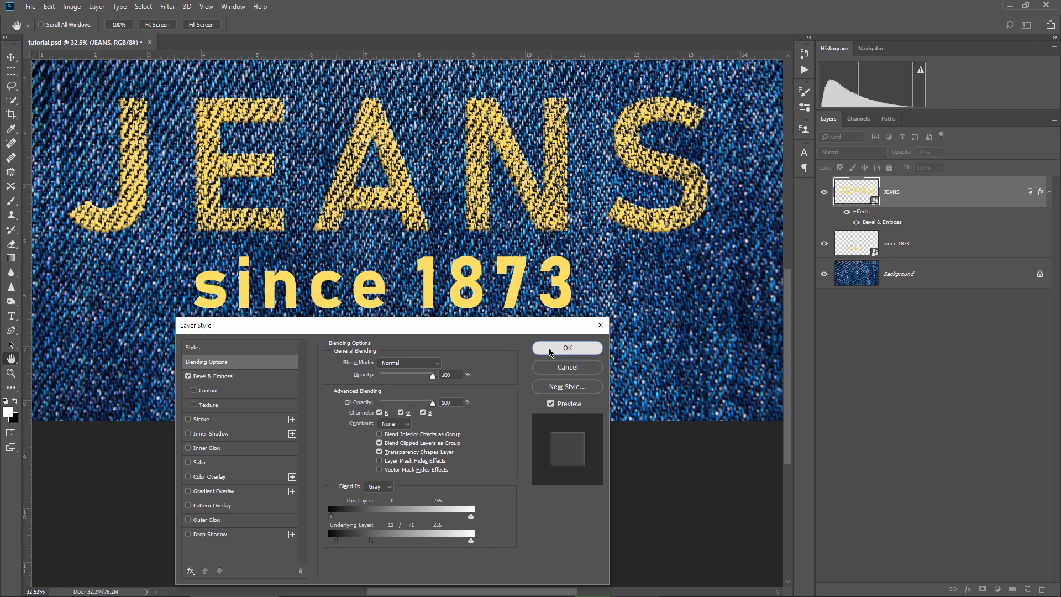
# Confirm the blending settings and apply a 5-pixel Gaussian Blur to JEANS
pyautogui.click(567, 347)
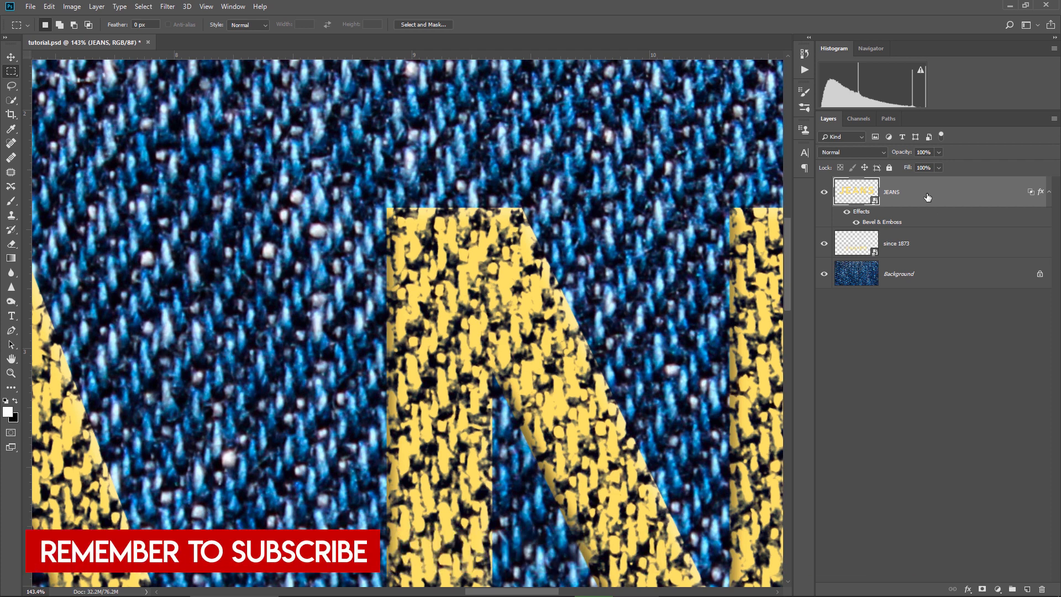
pyautogui.click(167, 6)
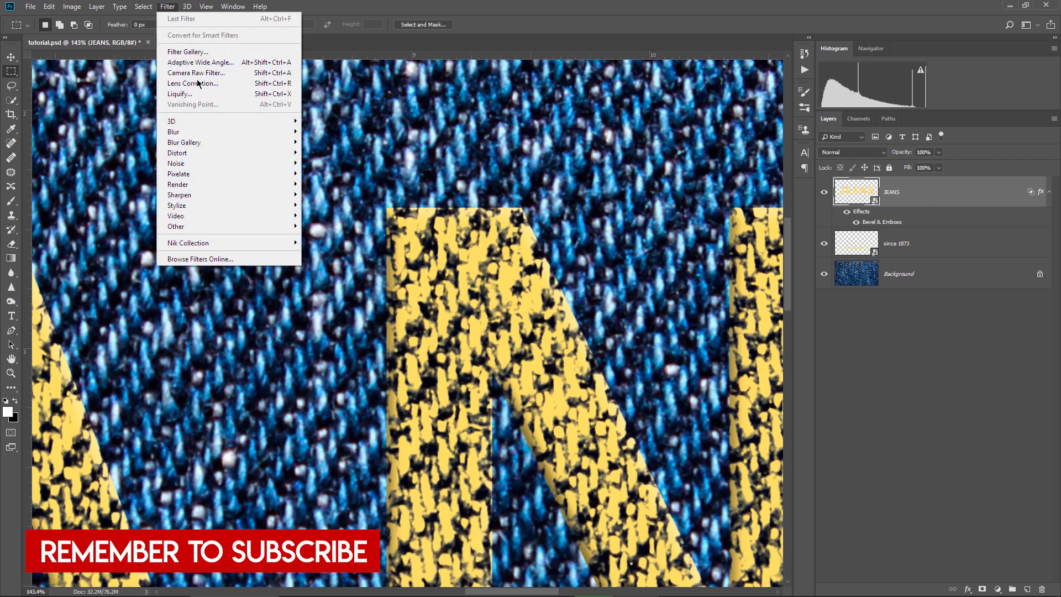
pyautogui.click(174, 132)
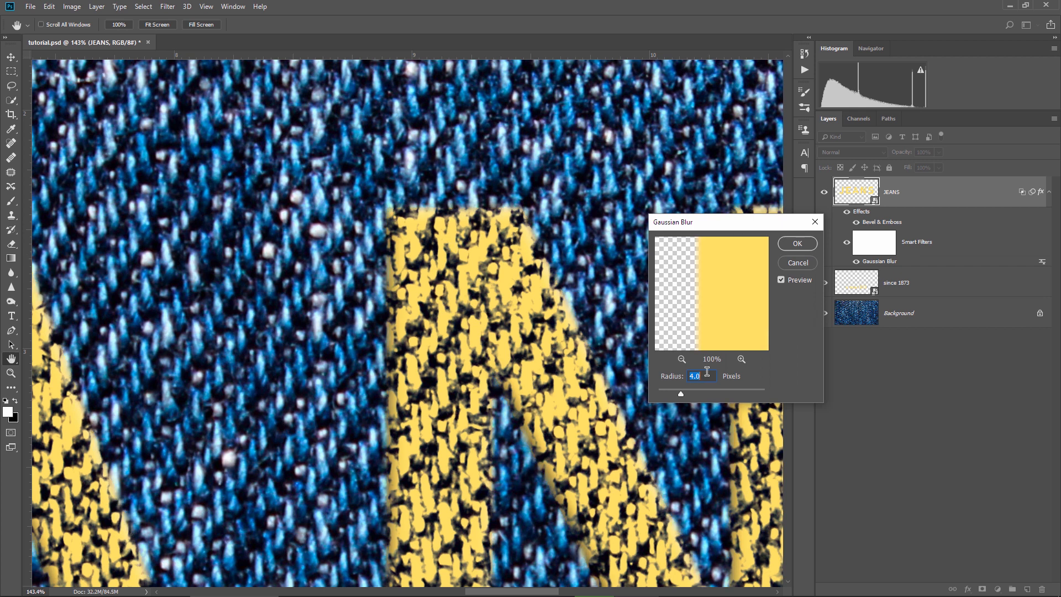
pyautogui.write('5')
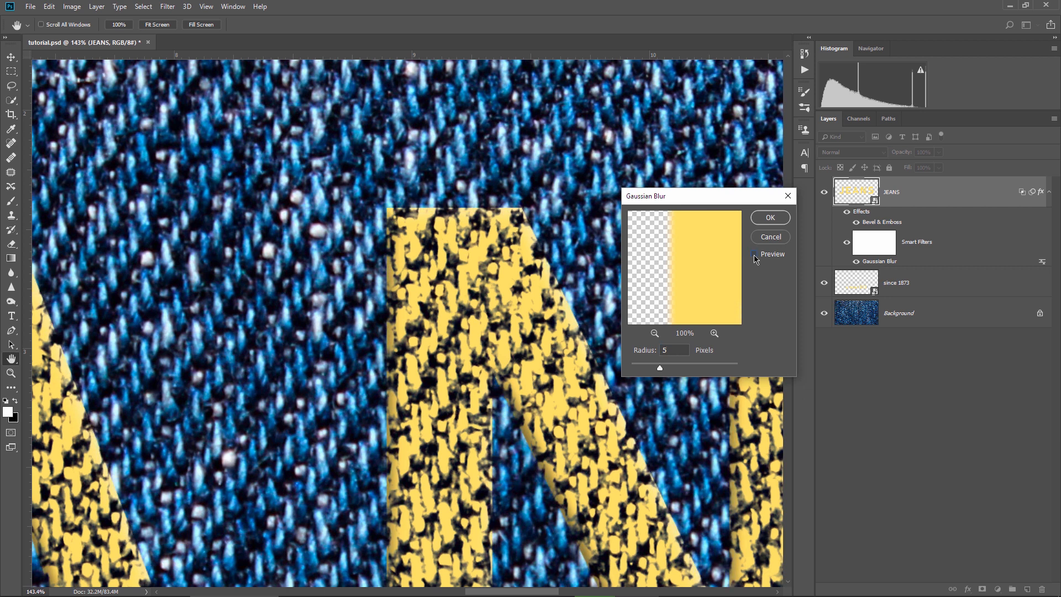
pyautogui.click(754, 254)
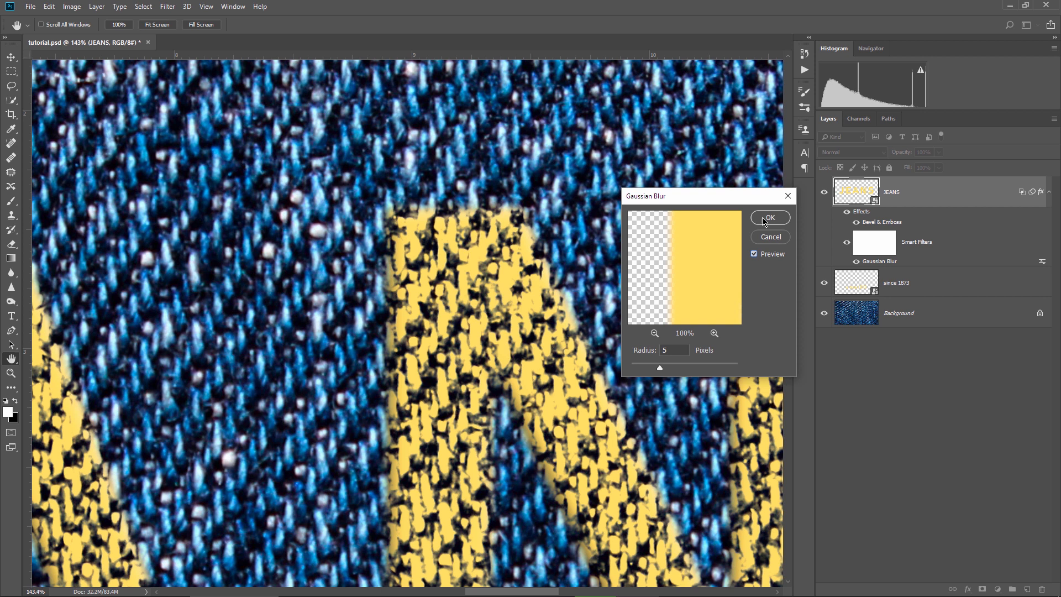
pyautogui.click(769, 218)
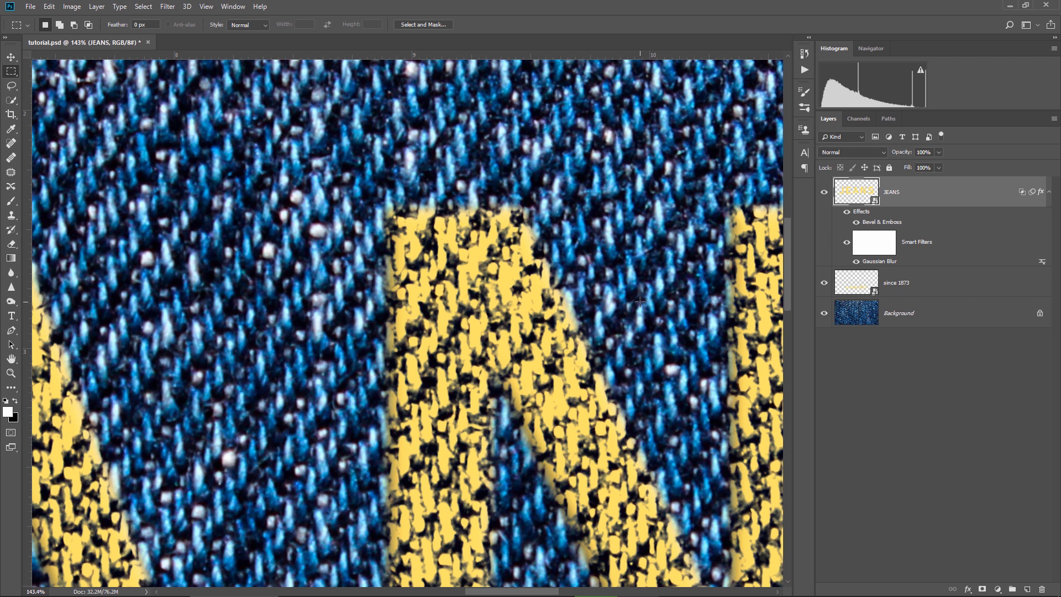
pyautogui.moveTo(882, 264)
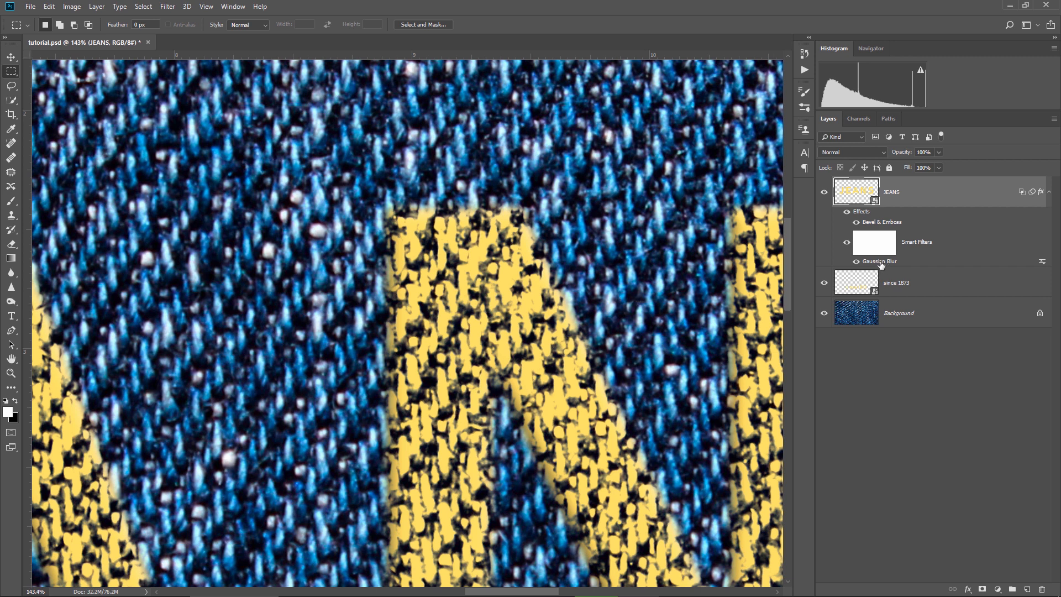
# Review the Gaussian Blur smart filter radius and fit the canvas on screen
pyautogui.doubleClick(878, 260)
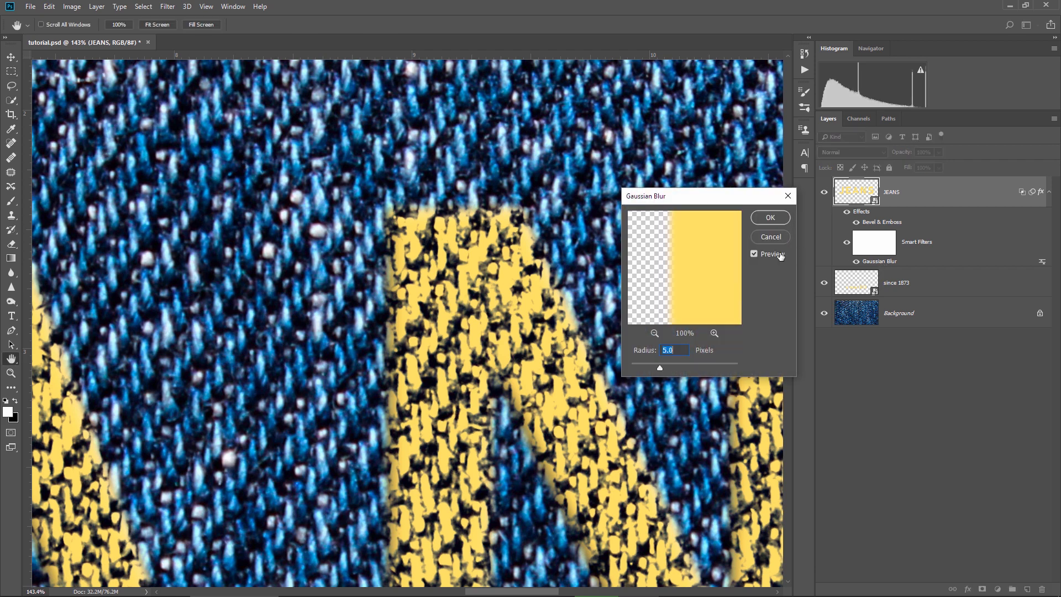
pyautogui.moveTo(665, 369)
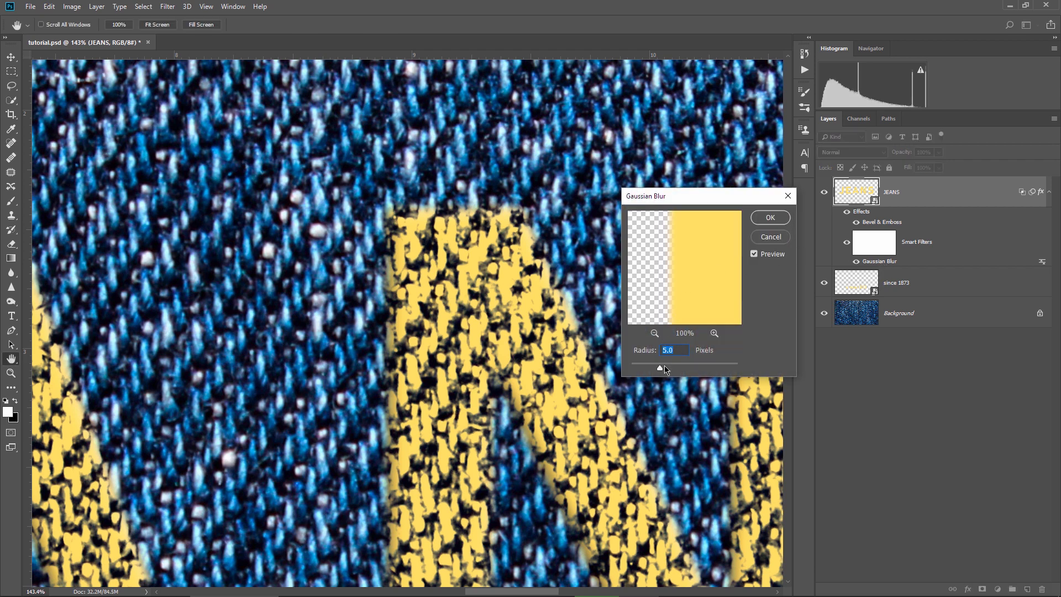
pyautogui.click(769, 218)
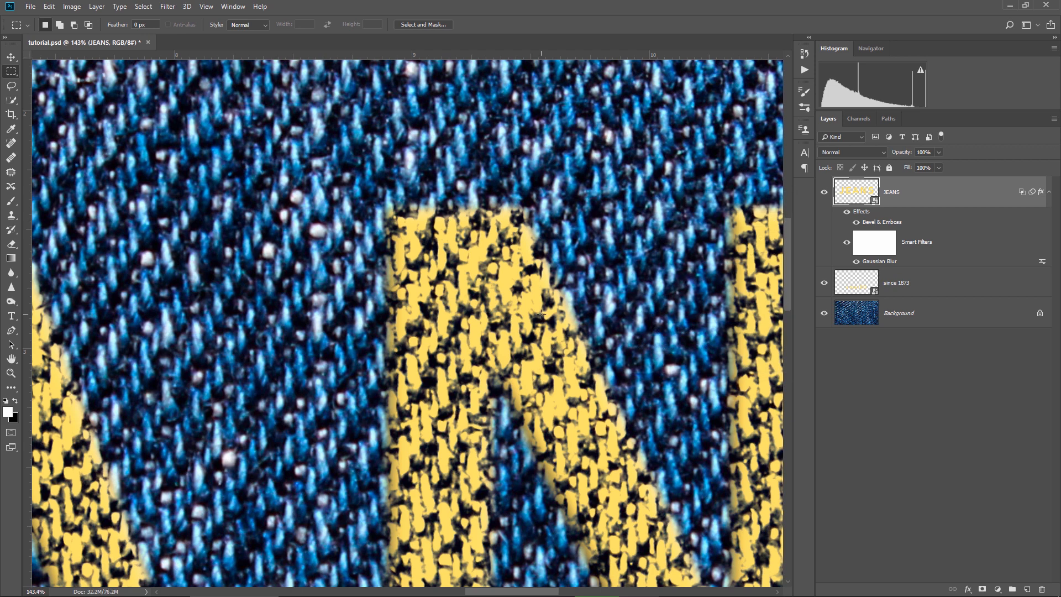
pyautogui.press('ctrl+0')
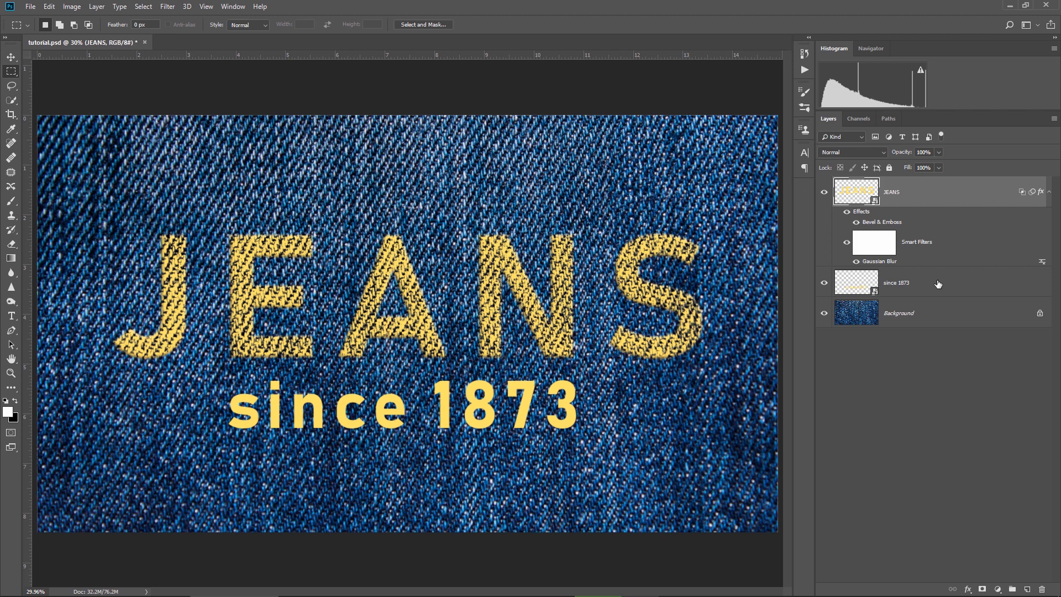
# Paste the JEANS layer style onto since 1873 and zoom in
pyautogui.rightClick(897, 283)
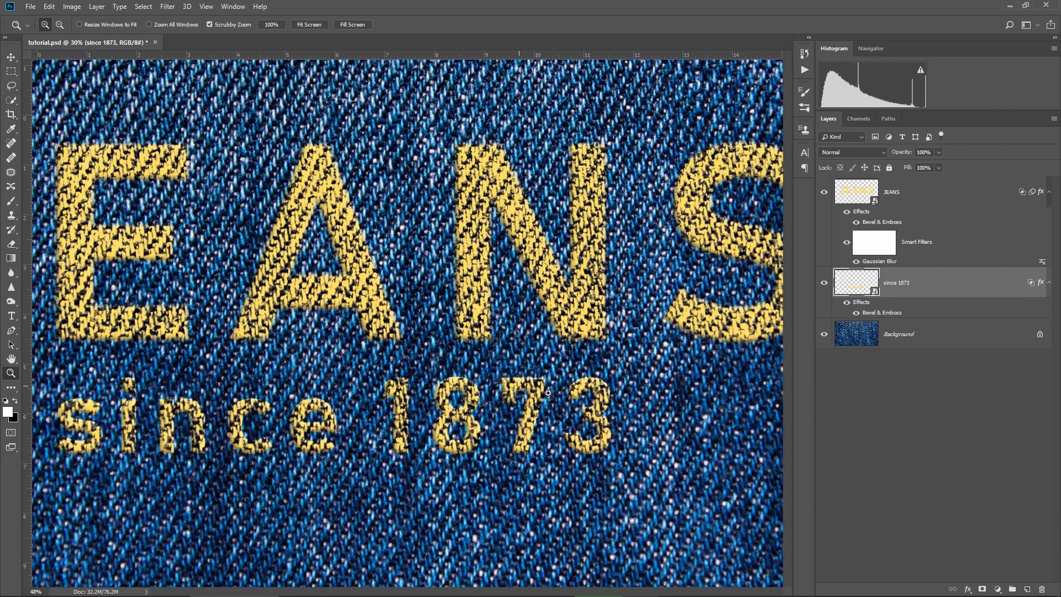
pyautogui.click(11, 58)
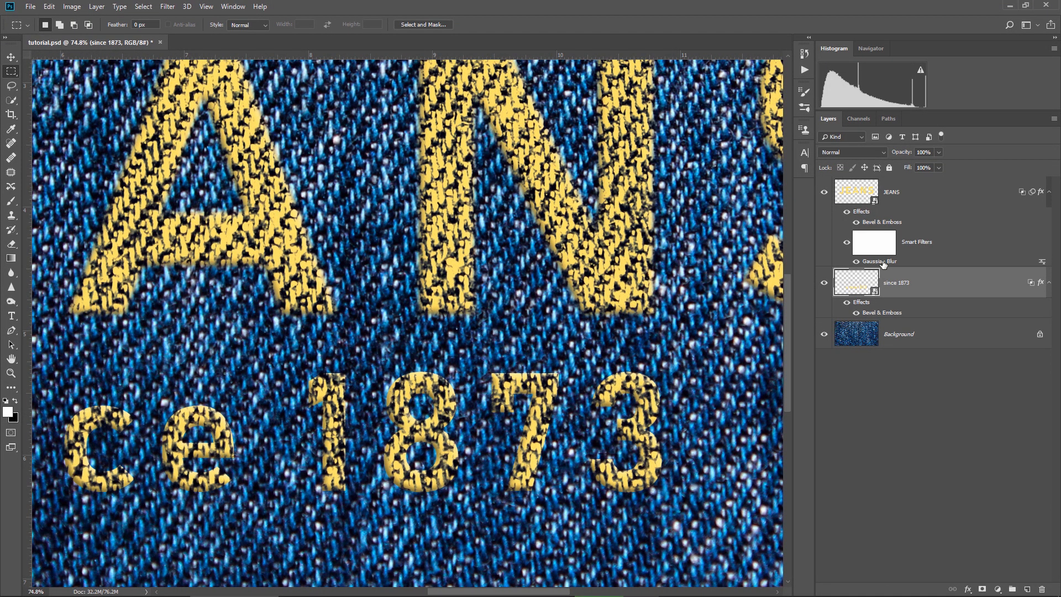
pyautogui.moveTo(883, 264)
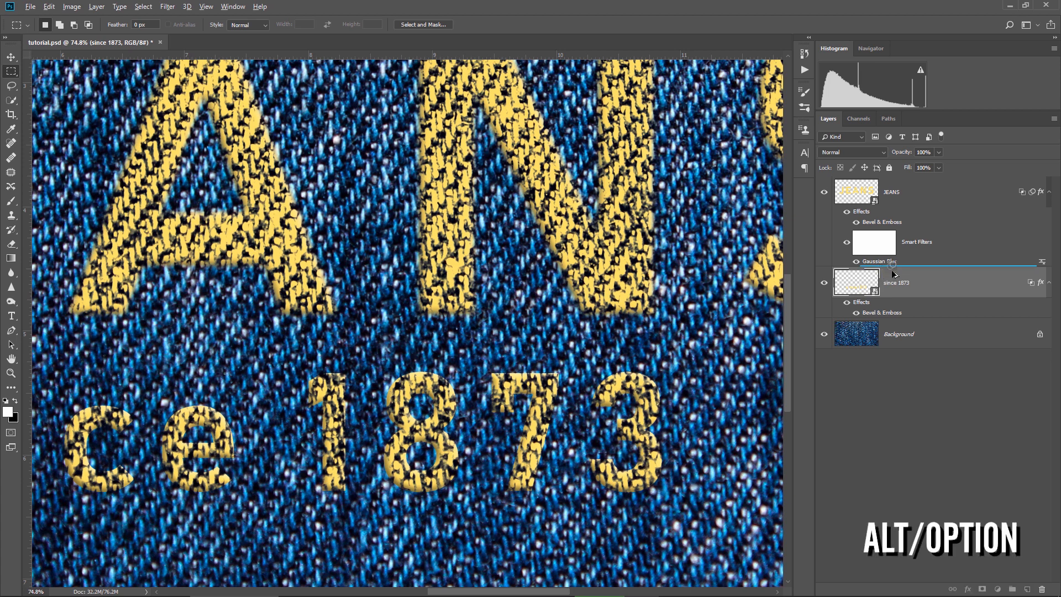
pyautogui.moveTo(928, 284)
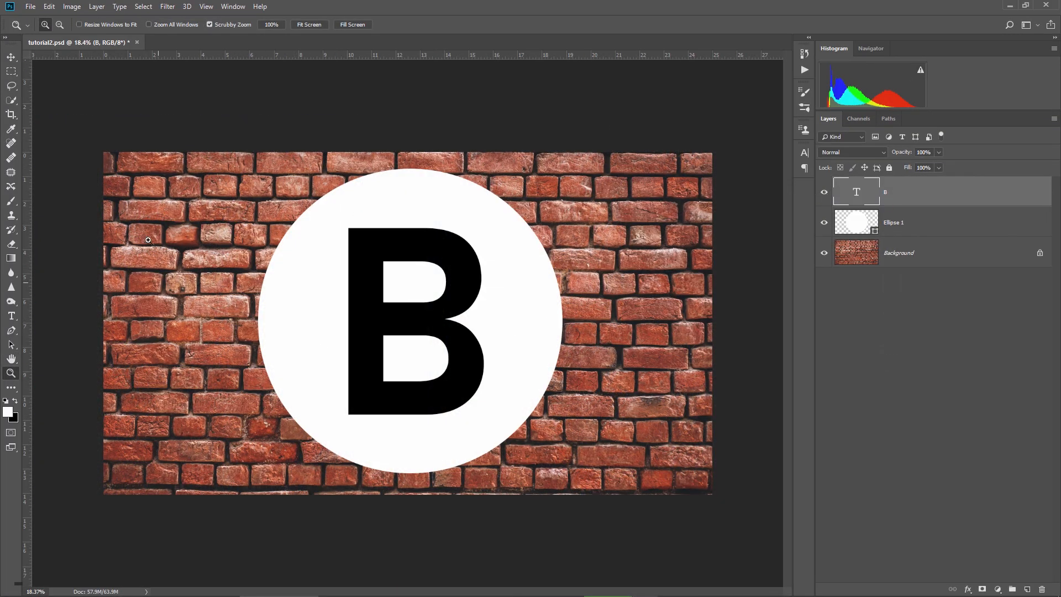
# Convert the B letter layer to a smart object and hide it
pyautogui.click(12, 59)
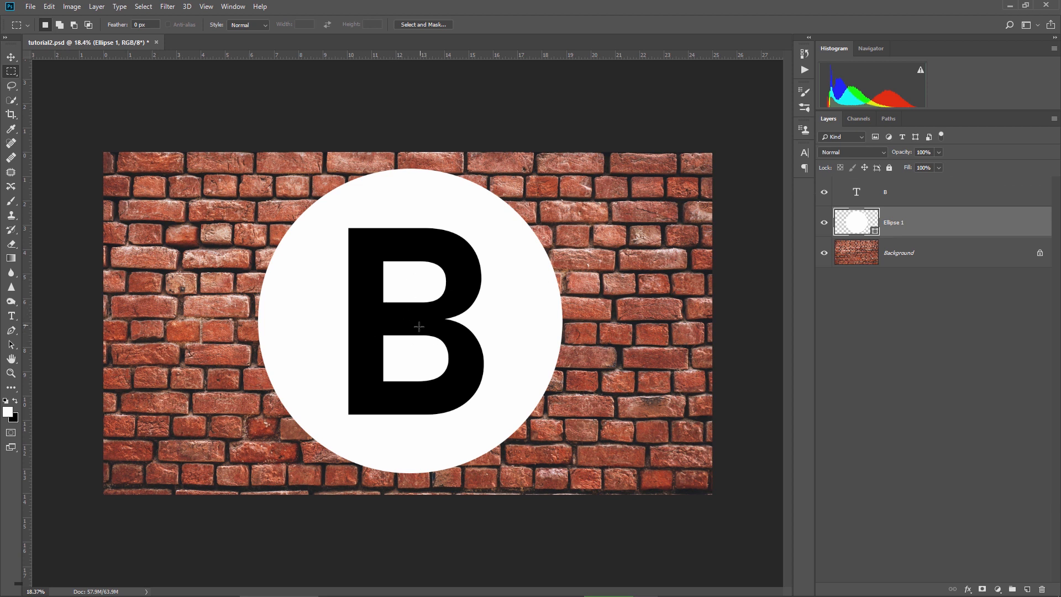
pyautogui.moveTo(395, 380)
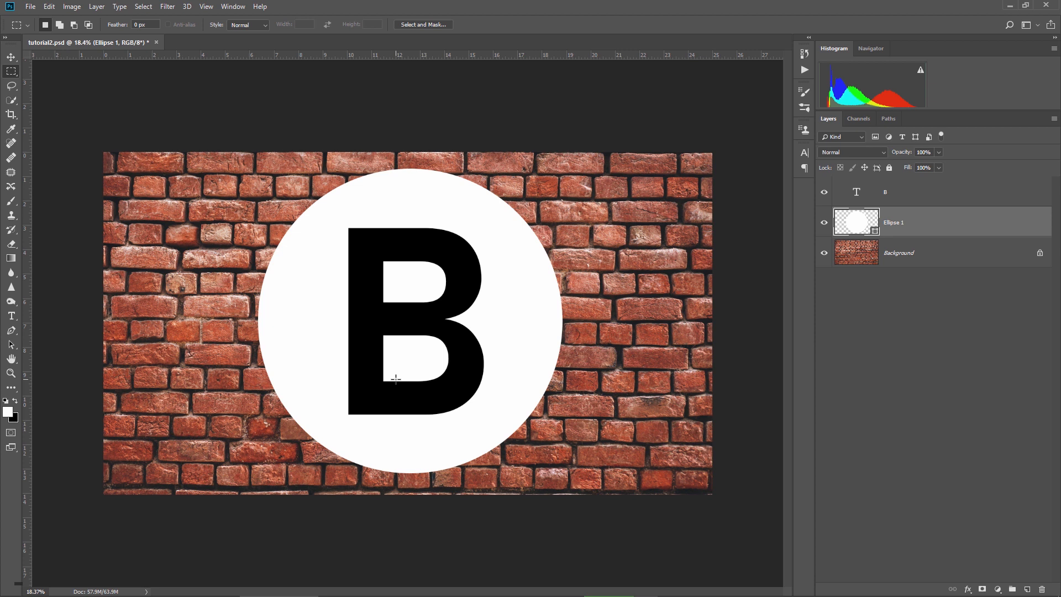
pyautogui.moveTo(907, 191)
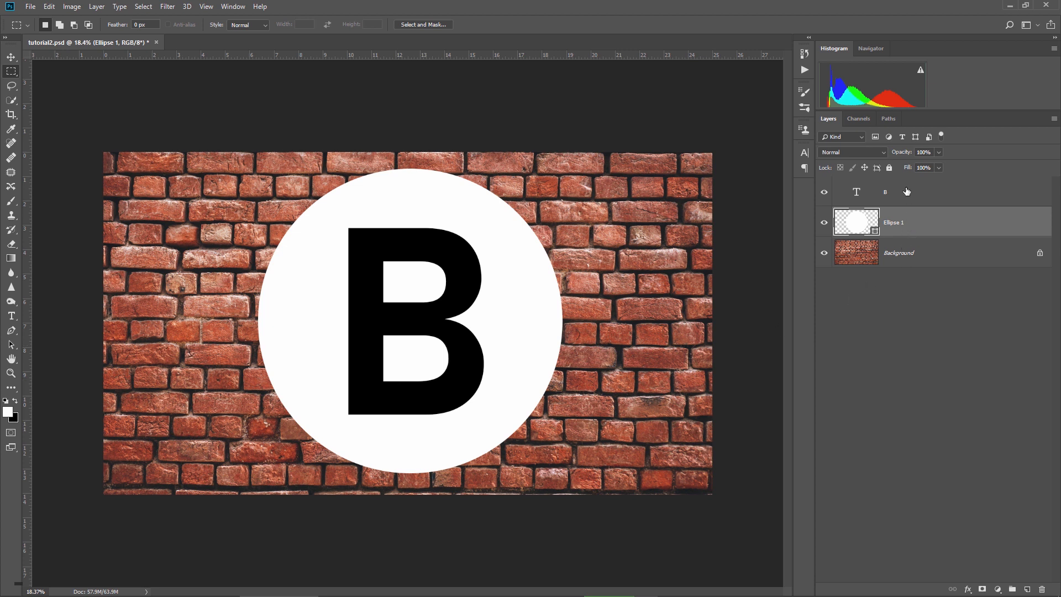
pyautogui.click(914, 191)
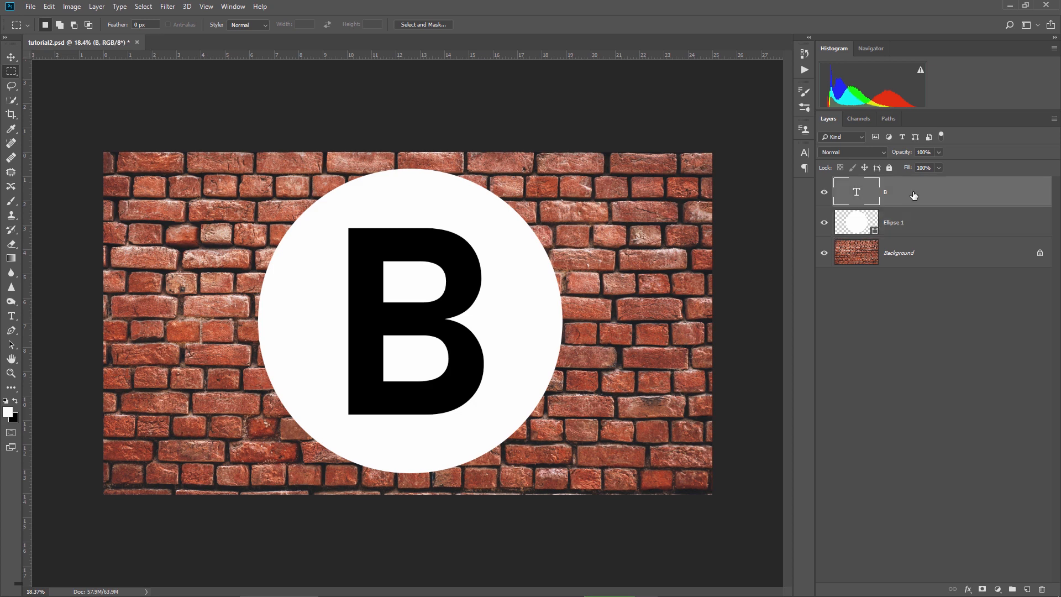
pyautogui.click(900, 222)
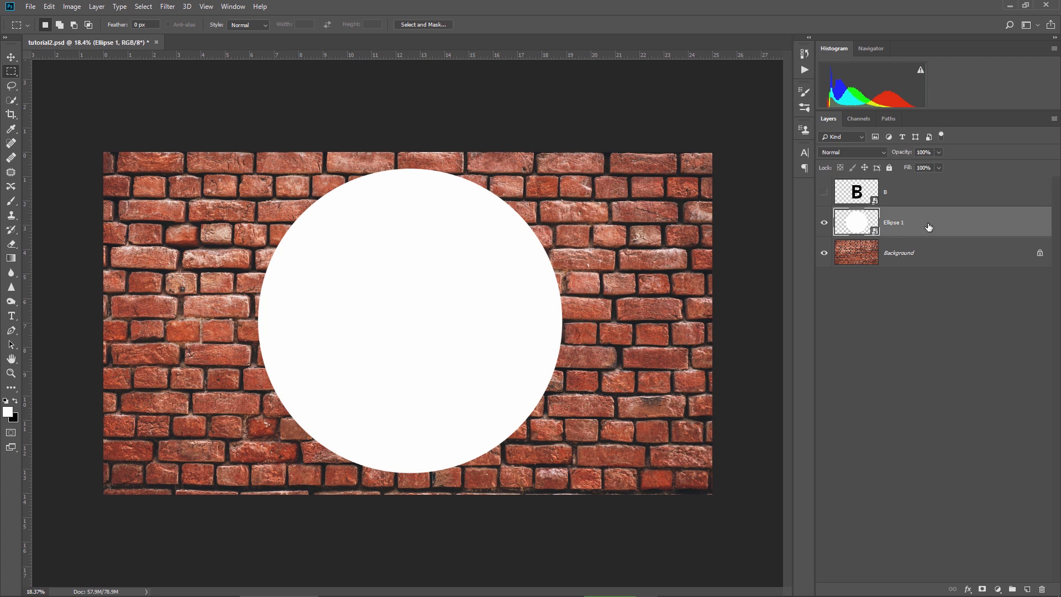
pyautogui.rightClick(893, 222)
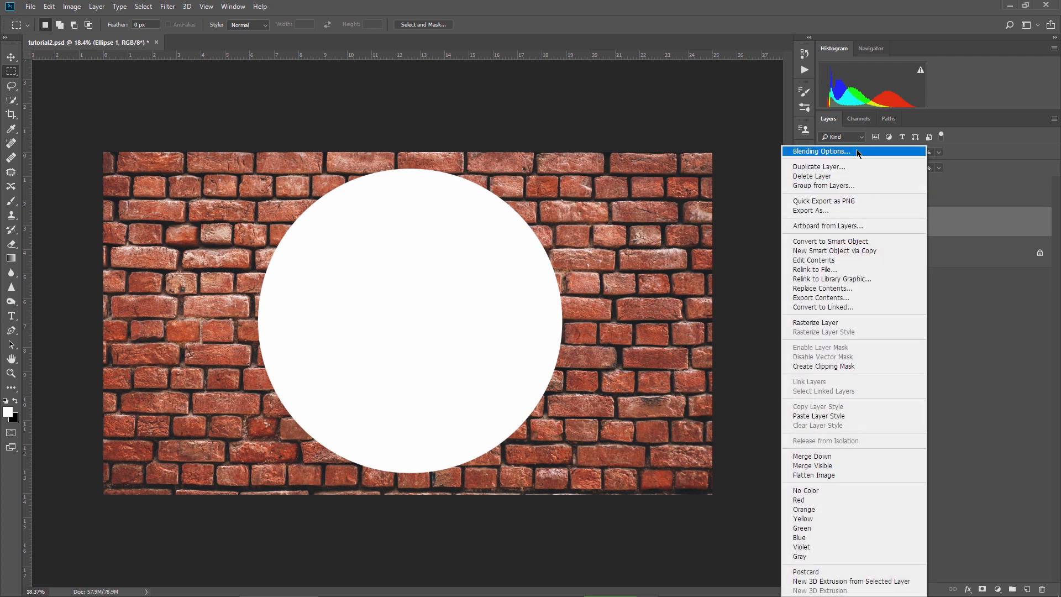
# Split the circle's Underlying Layer black Blend If slider (about 44/108), then unhide B
pyautogui.click(821, 151)
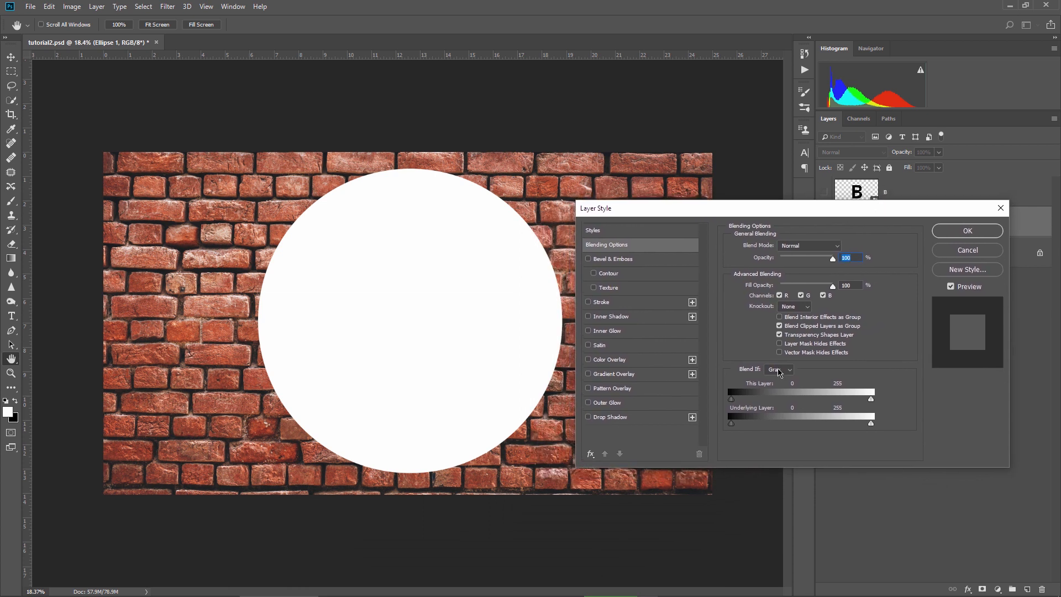
pyautogui.moveTo(757, 410)
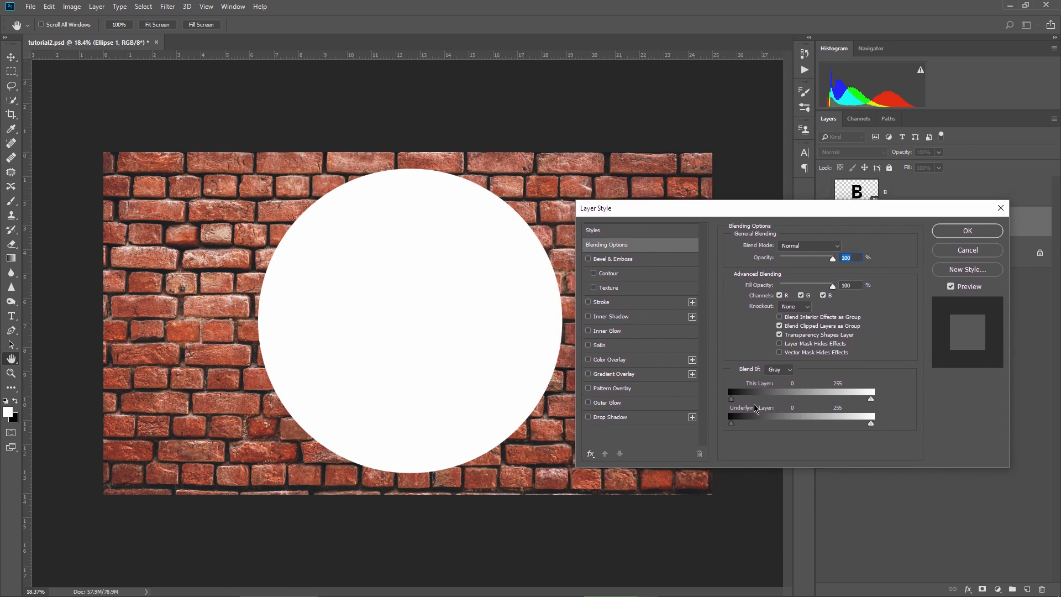
pyautogui.moveTo(893, 333)
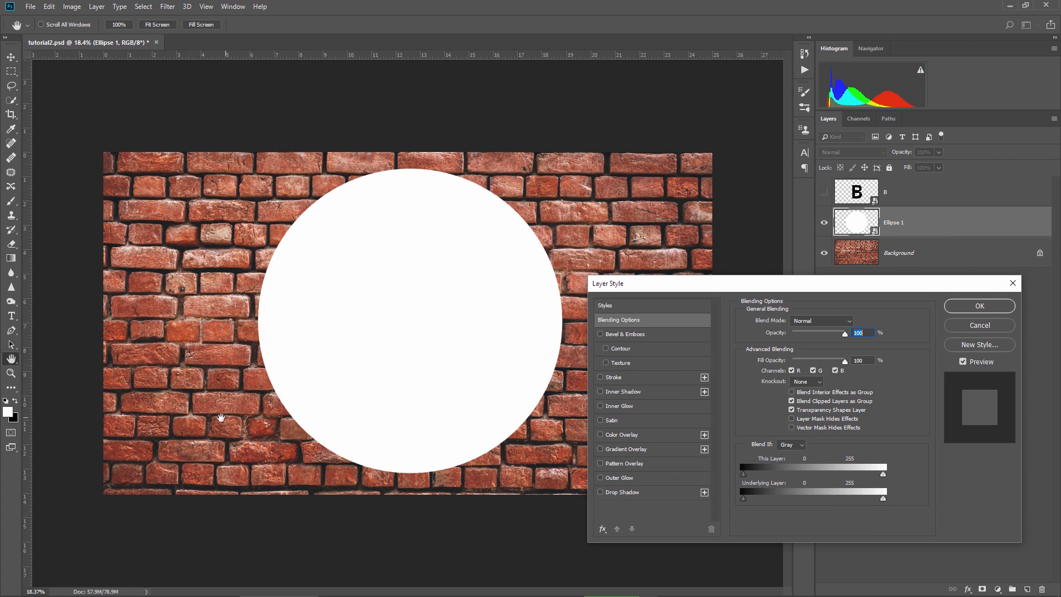
pyautogui.moveTo(372, 410)
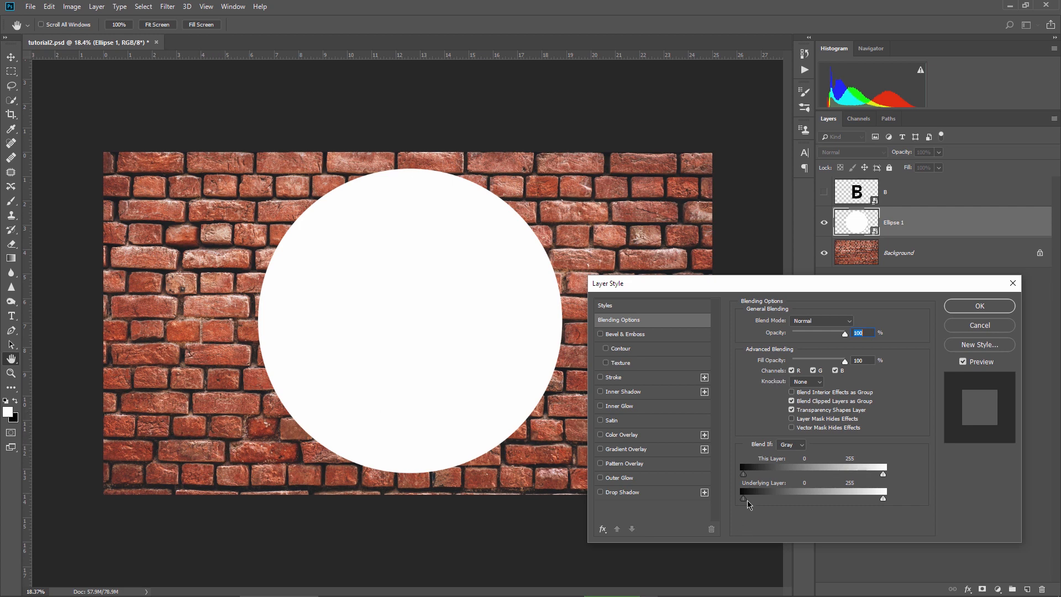
pyautogui.moveTo(742, 499); pyautogui.dragTo(773, 499)
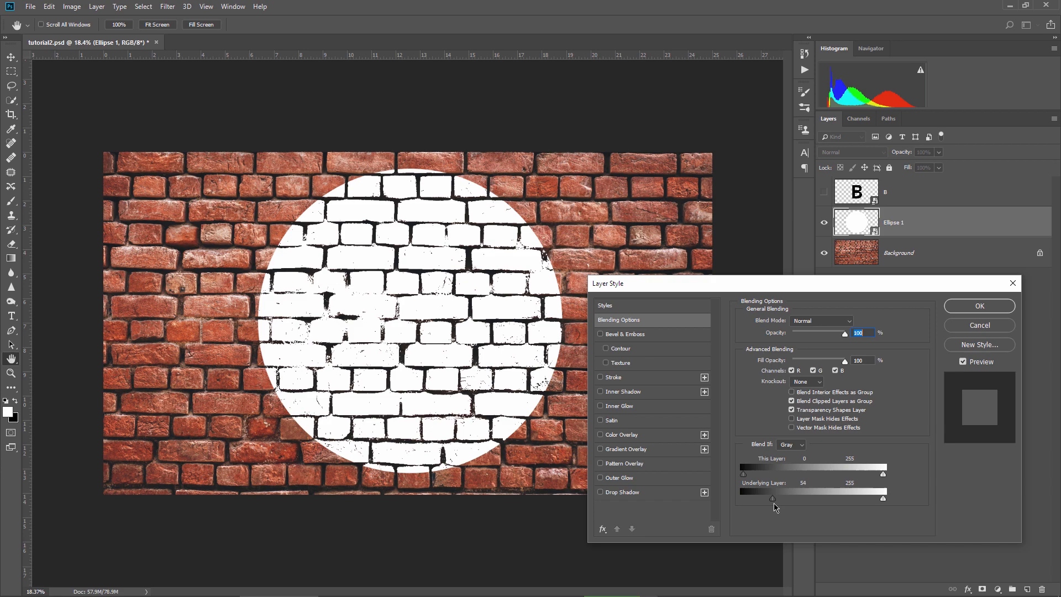
pyautogui.moveTo(774, 498); pyautogui.dragTo(800, 498)
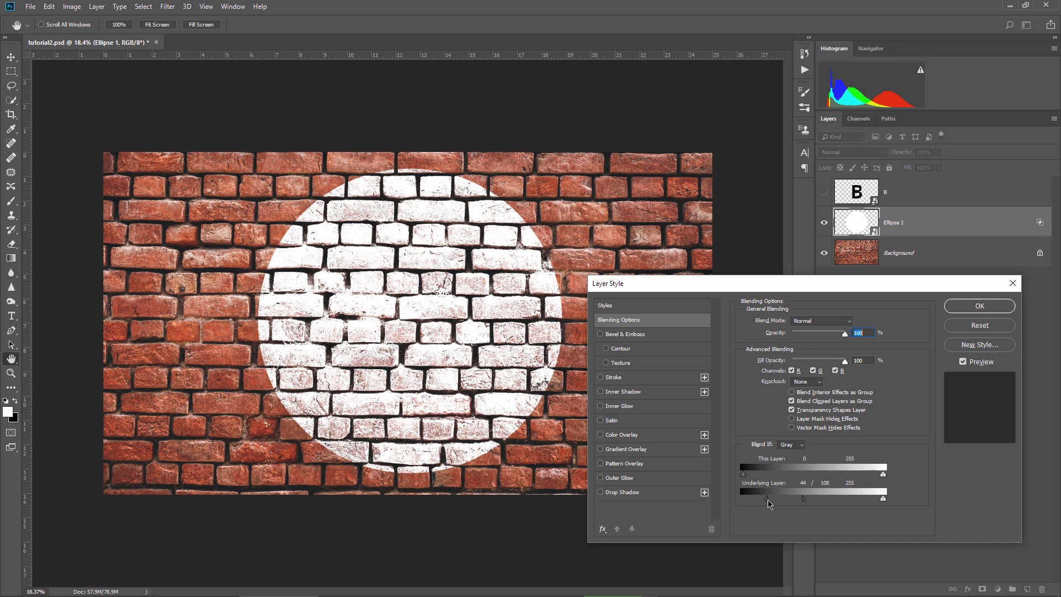
pyautogui.click(979, 306)
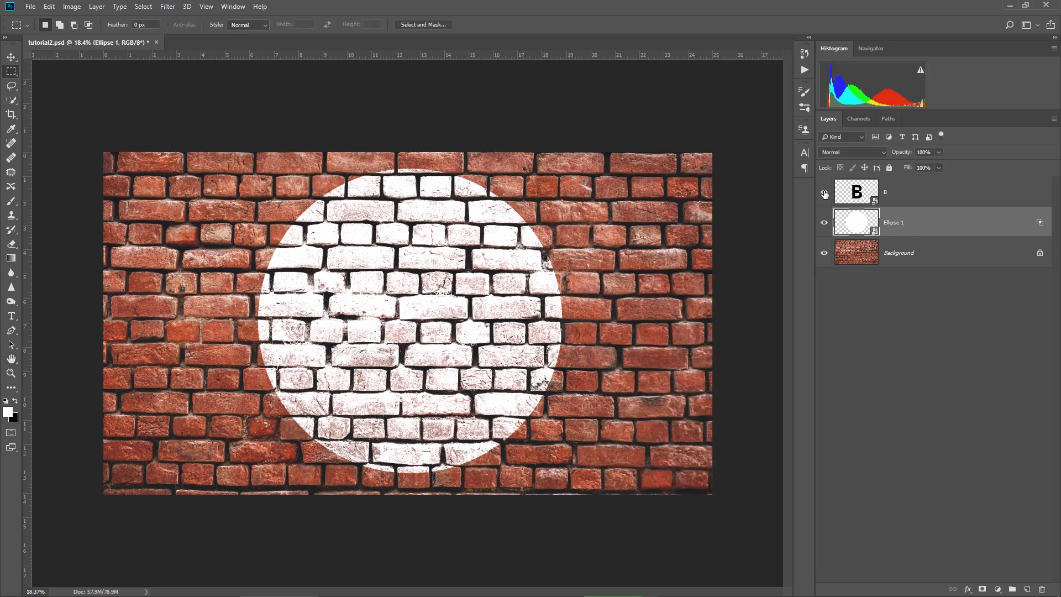
pyautogui.click(824, 194)
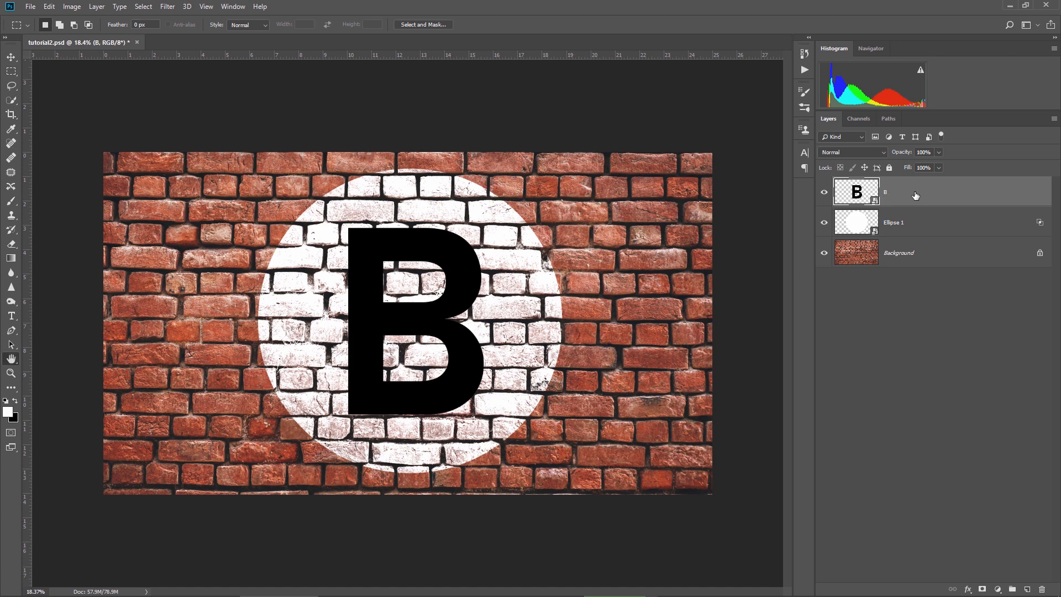
# Give the B layer a Knockout blending option and 0% Fill
pyautogui.doubleClick(857, 192)
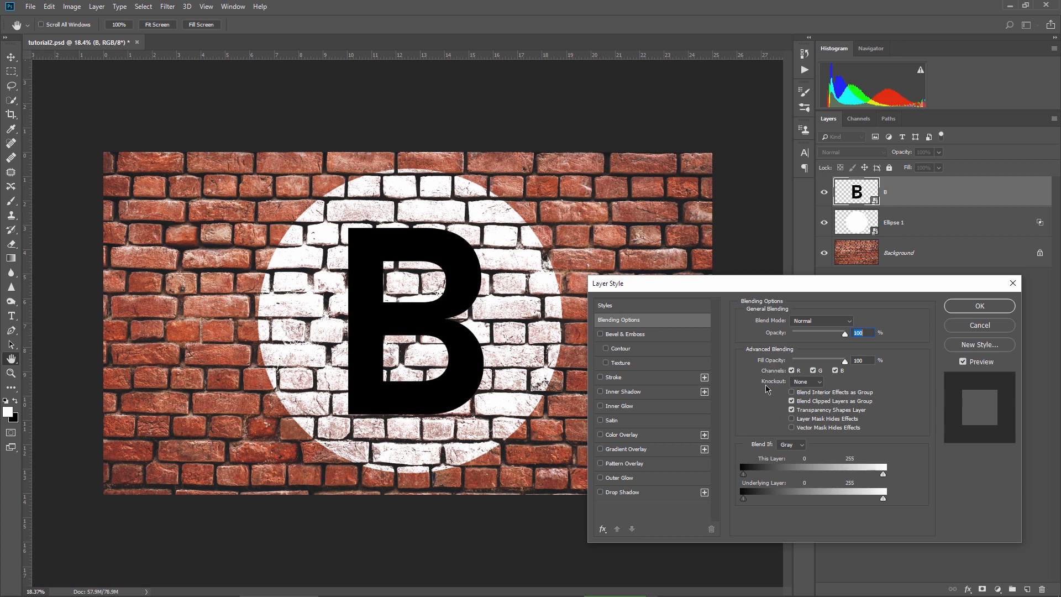
pyautogui.click(805, 382)
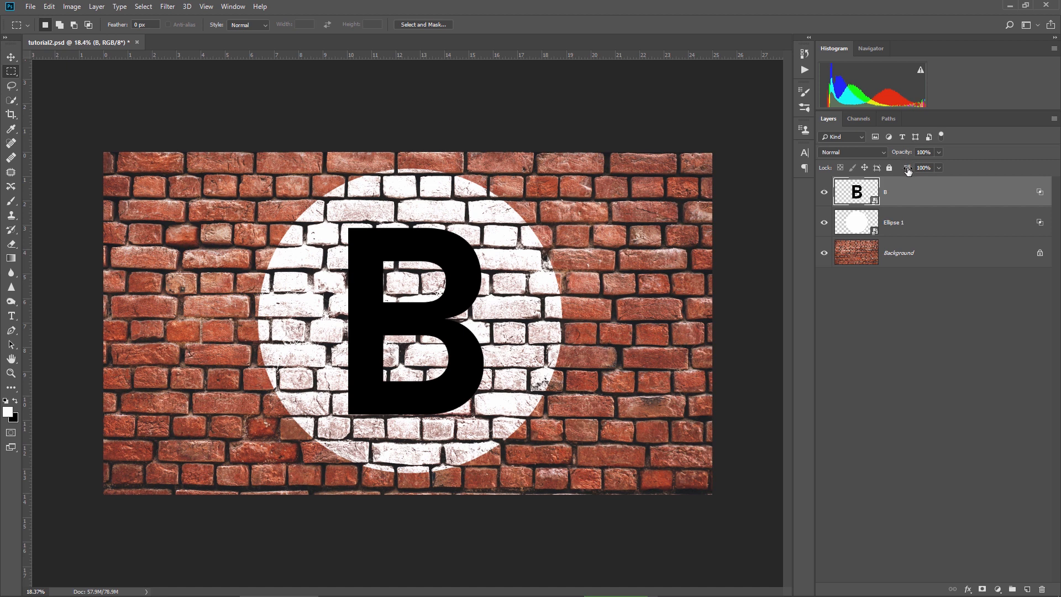
pyautogui.write('0')
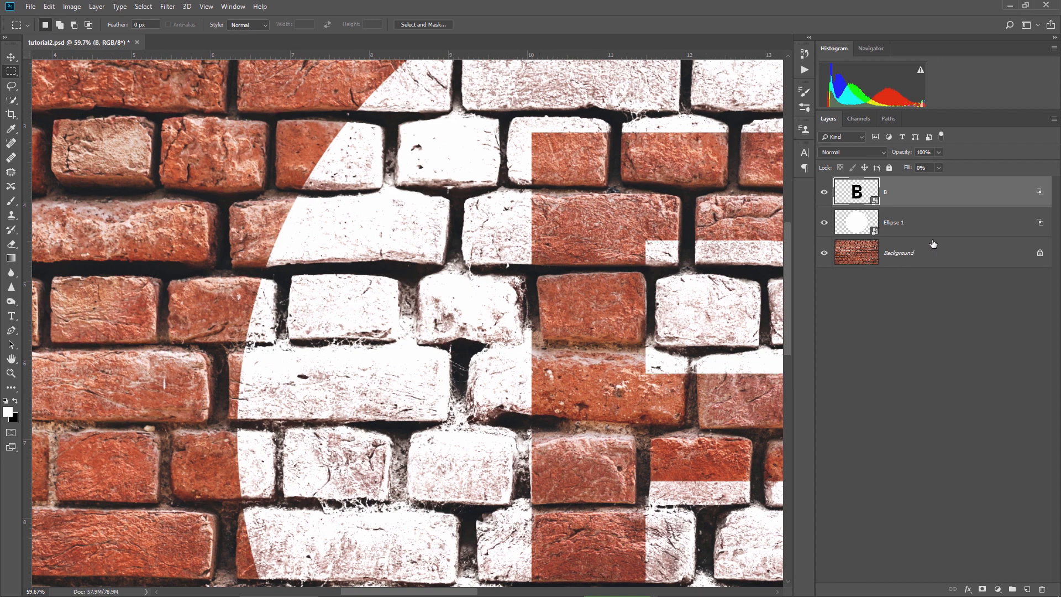
# Apply a 3-pixel Gaussian Blur smart filter to the Ellipse 1 circle layer
pyautogui.click(913, 222)
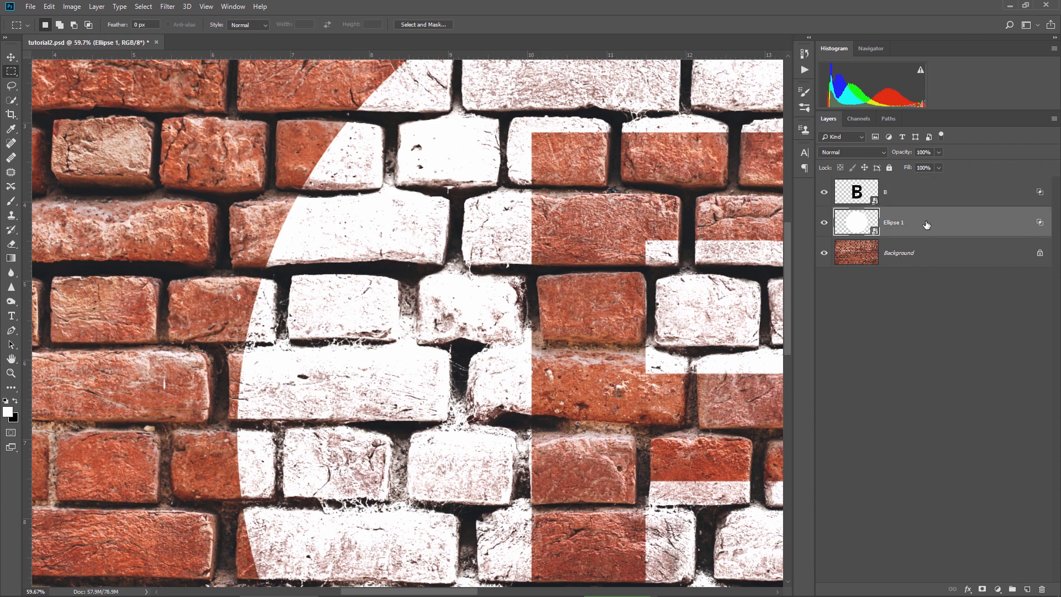
pyautogui.click(166, 6)
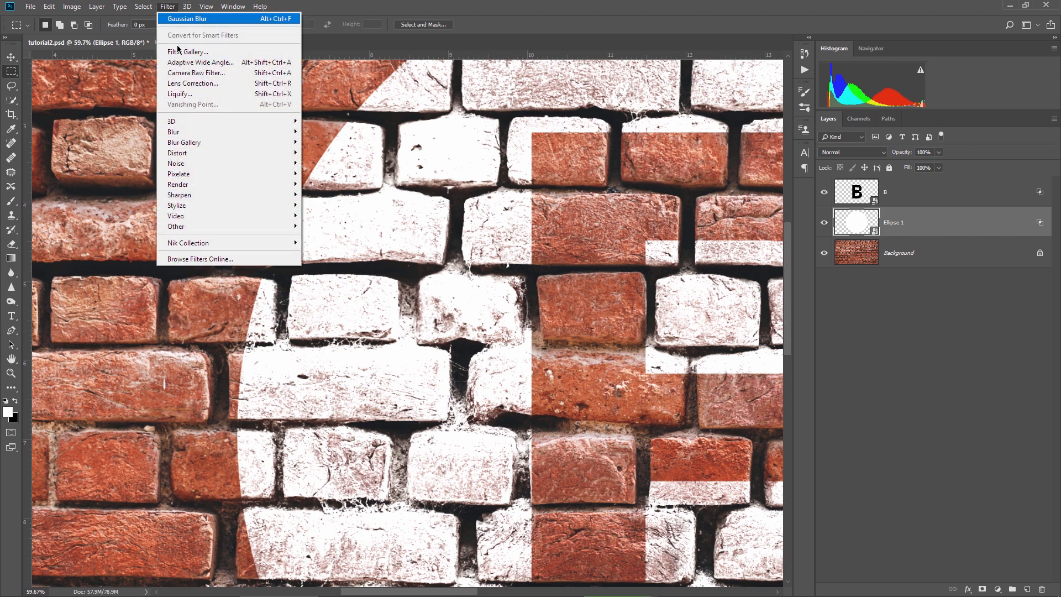
pyautogui.click(187, 18)
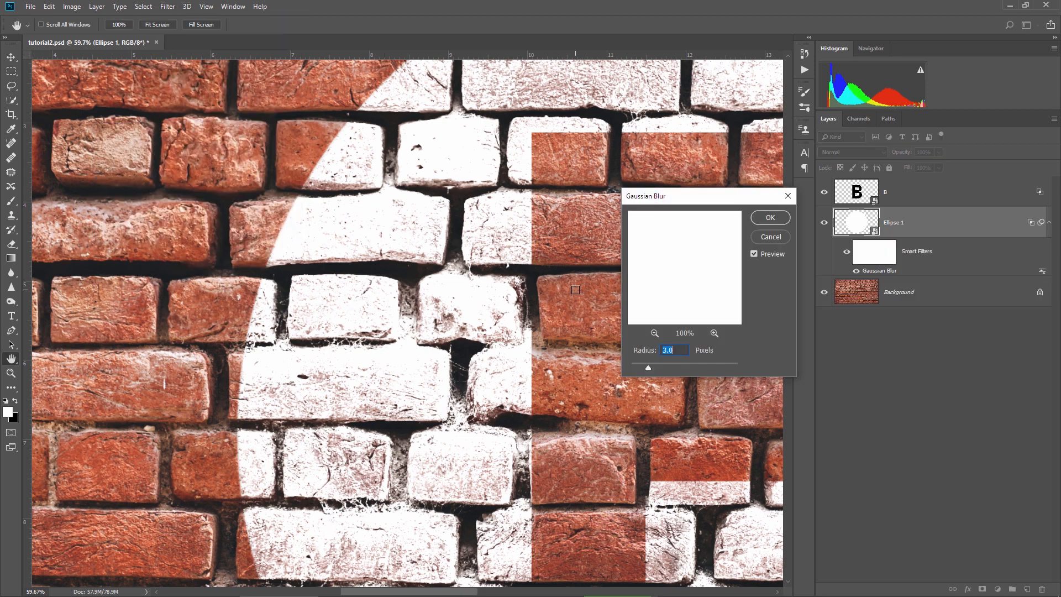
pyautogui.click(770, 217)
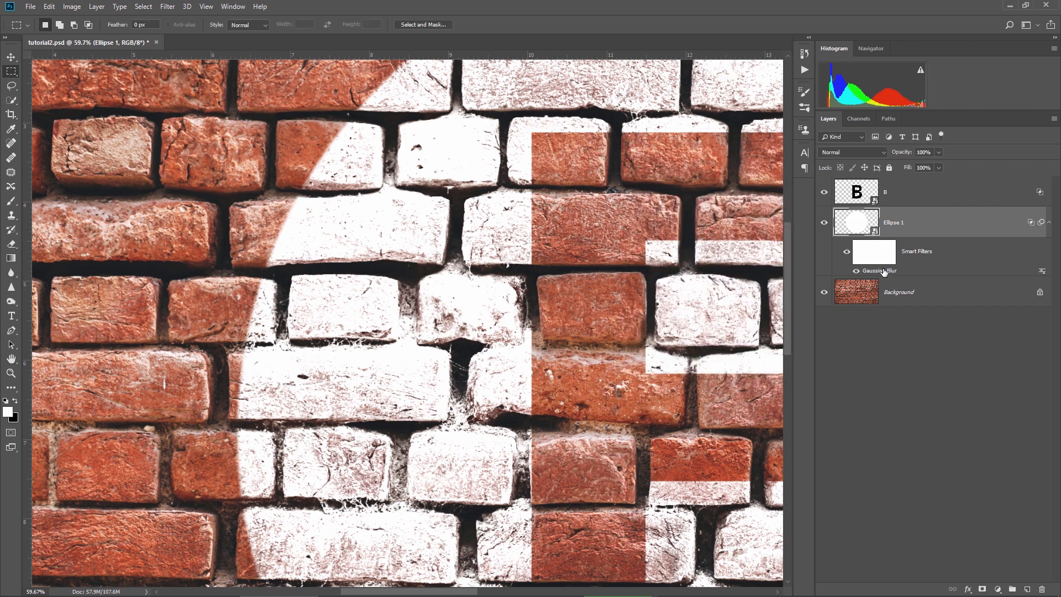
pyautogui.moveTo(880, 272)
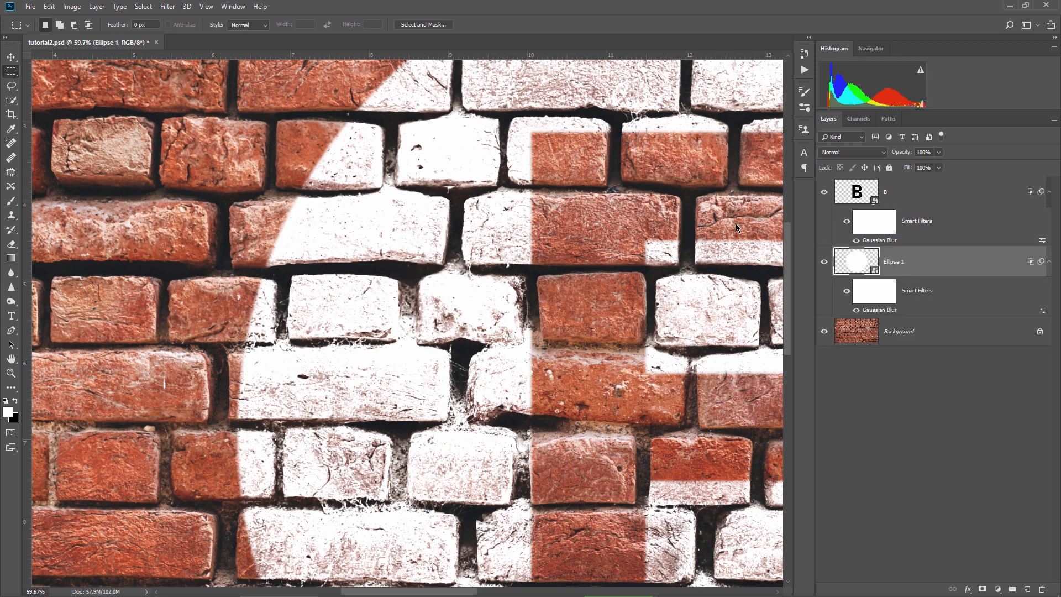
pyautogui.moveTo(854, 262)
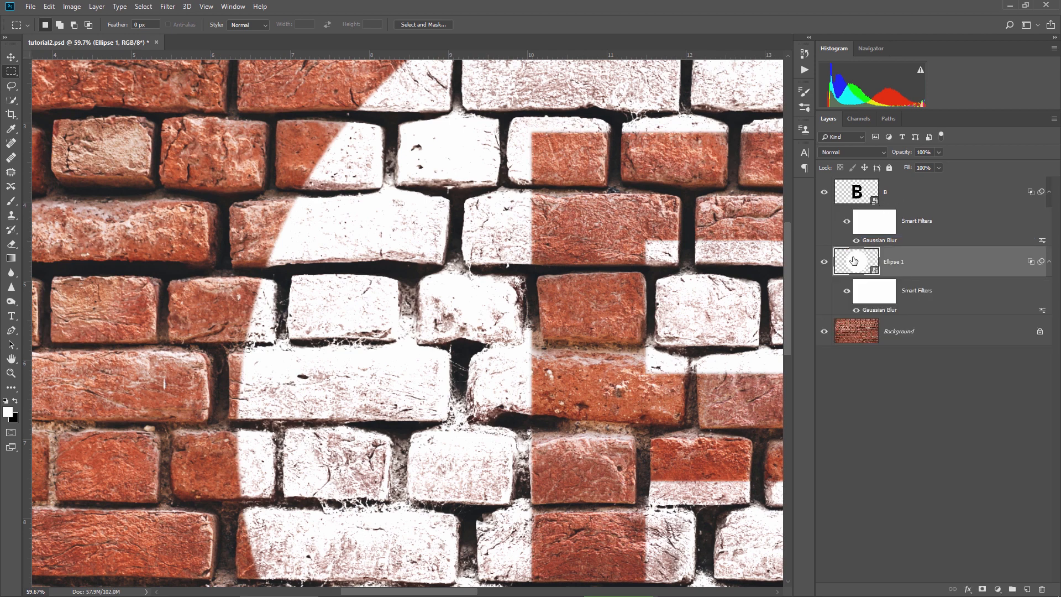